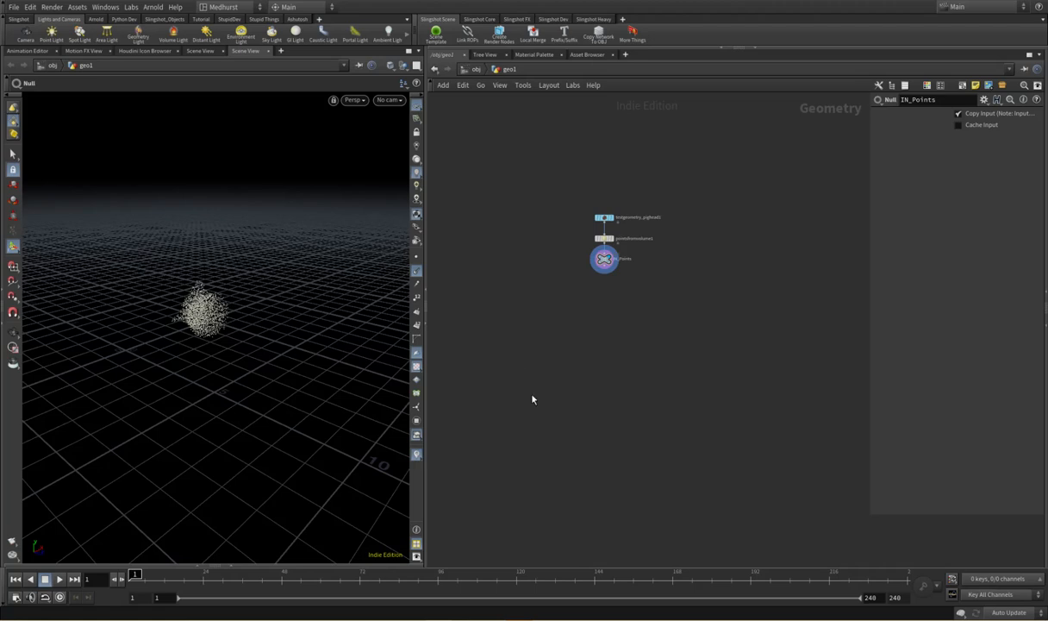
{"action": "mouse_move", "coordinate": [618, 337]}
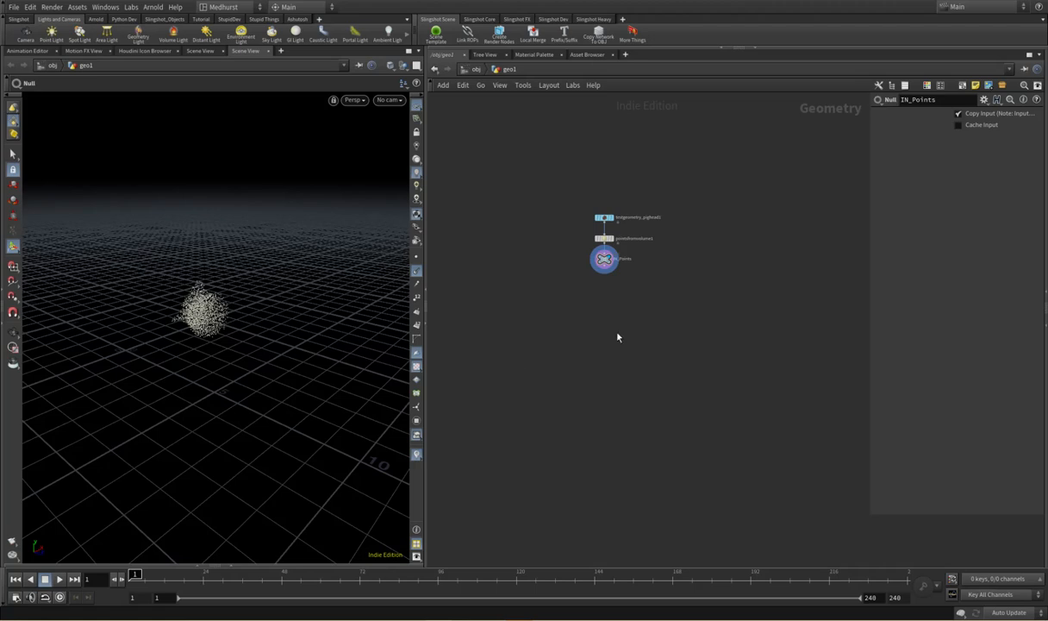
{"action": "mouse_move", "coordinate": [554, 292]}
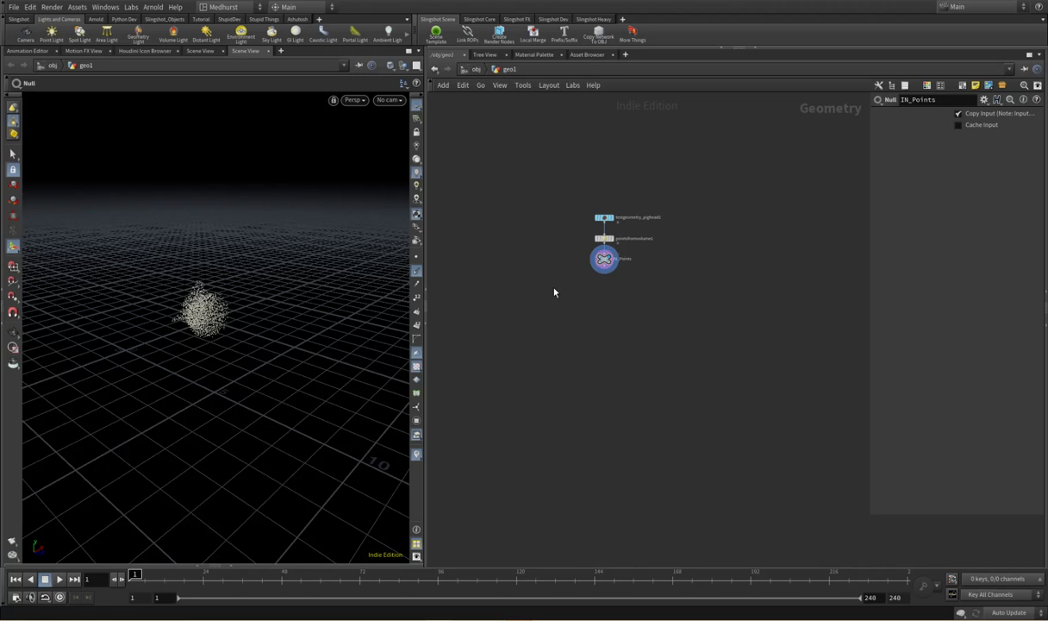
{"action": "mouse_move", "coordinate": [571, 256]}
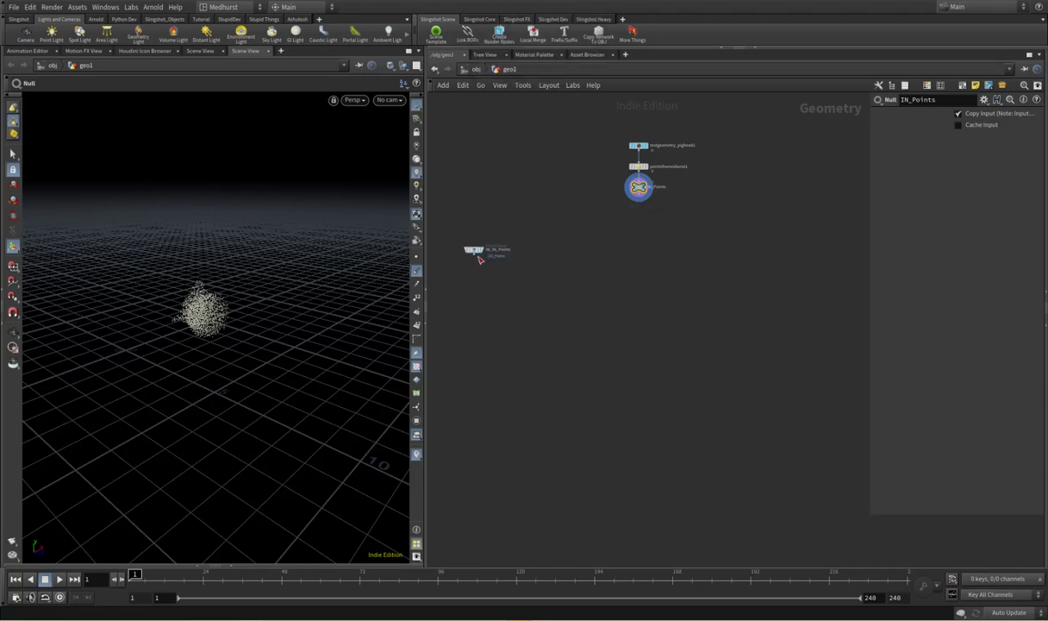
- Add an Attribute Wrangle with vector a = getbbox_center(0); @N = normalize(@P - a)
{"action": "key", "text": "tab"}
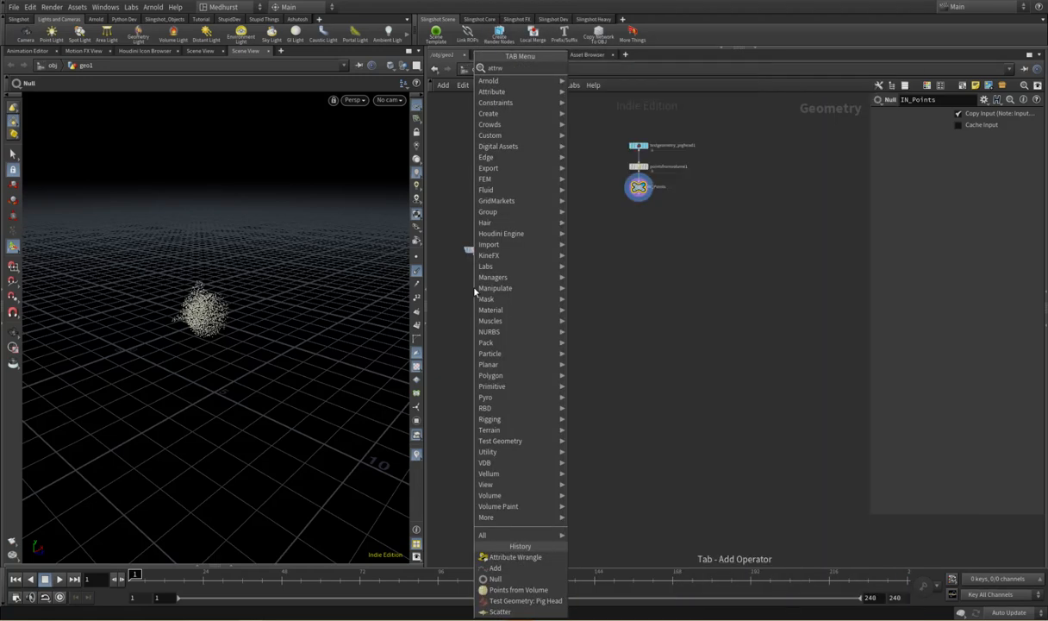
{"action": "left_click", "coordinate": [510, 557]}
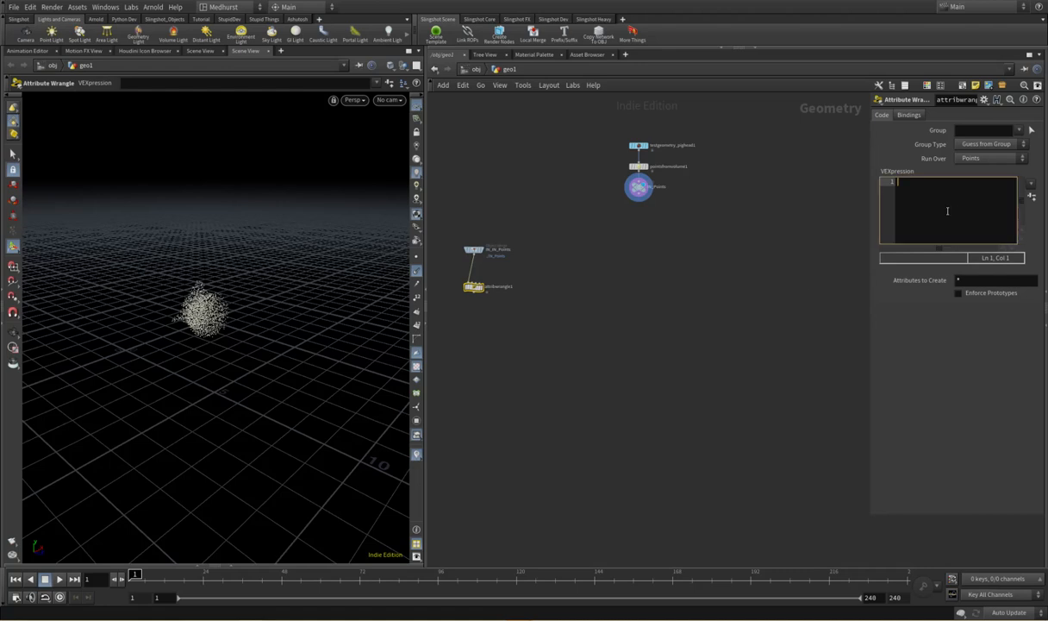
{"action": "type", "text": "vector a ="}
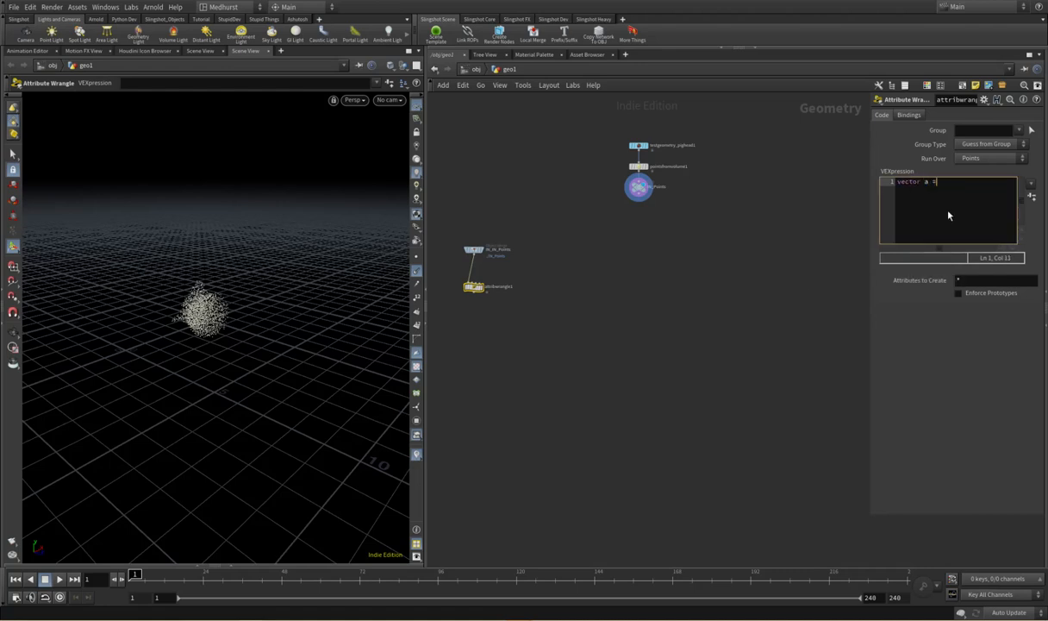
{"action": "type", "text": "getb"}
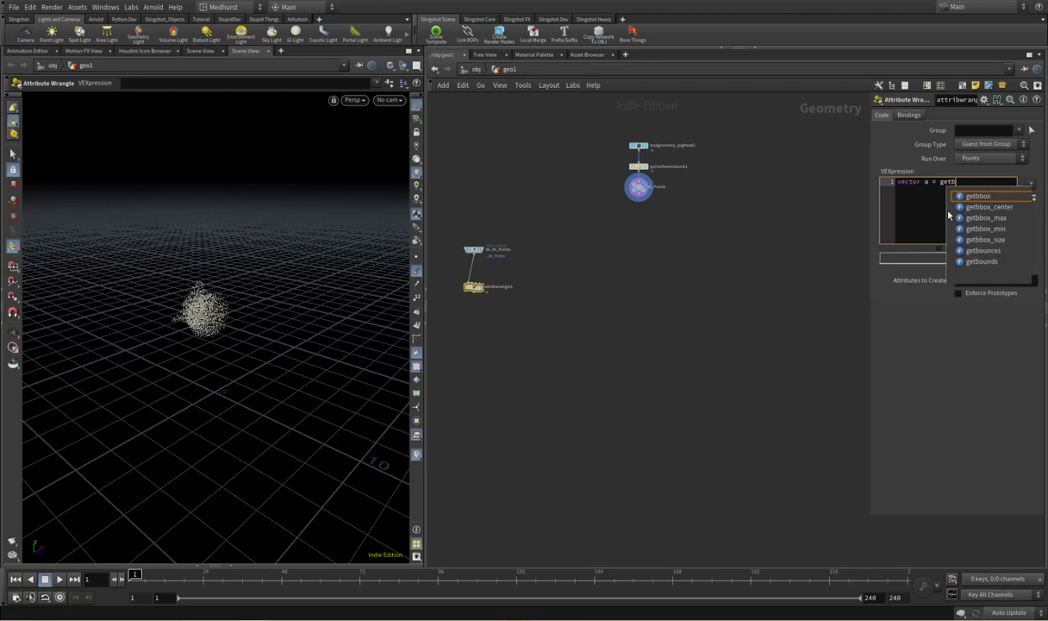
{"action": "left_click", "coordinate": [990, 207]}
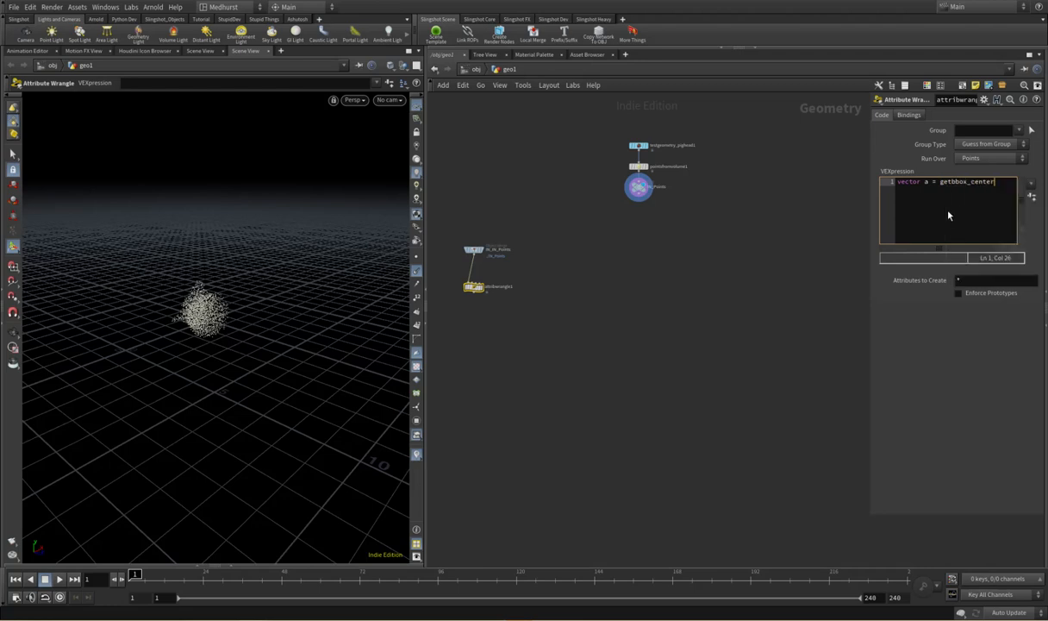
{"action": "type", "text": "(0);"}
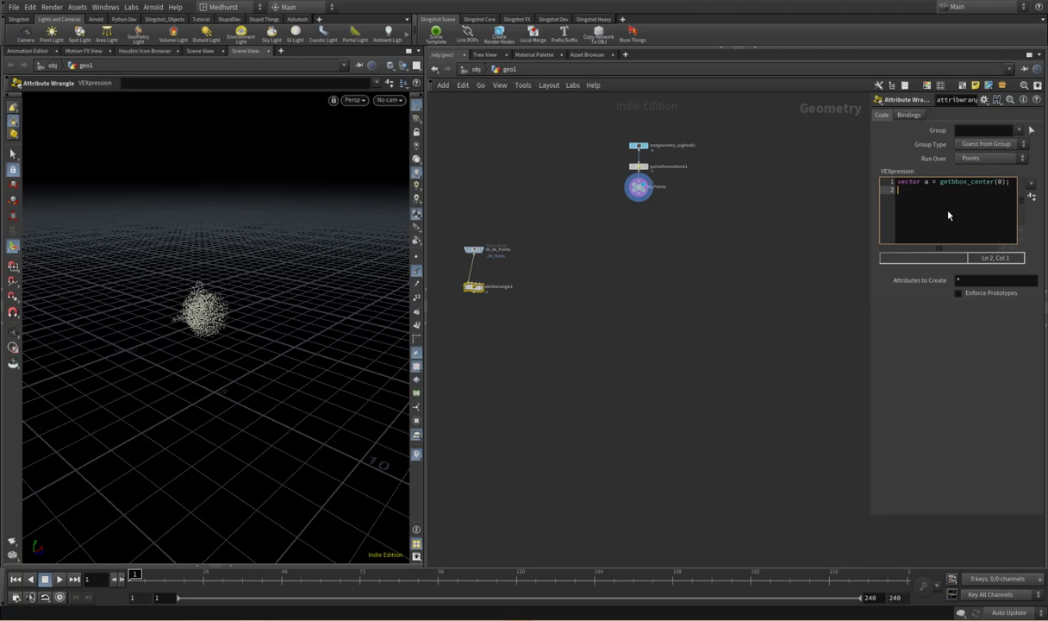
{"action": "type", "text": "@N ="}
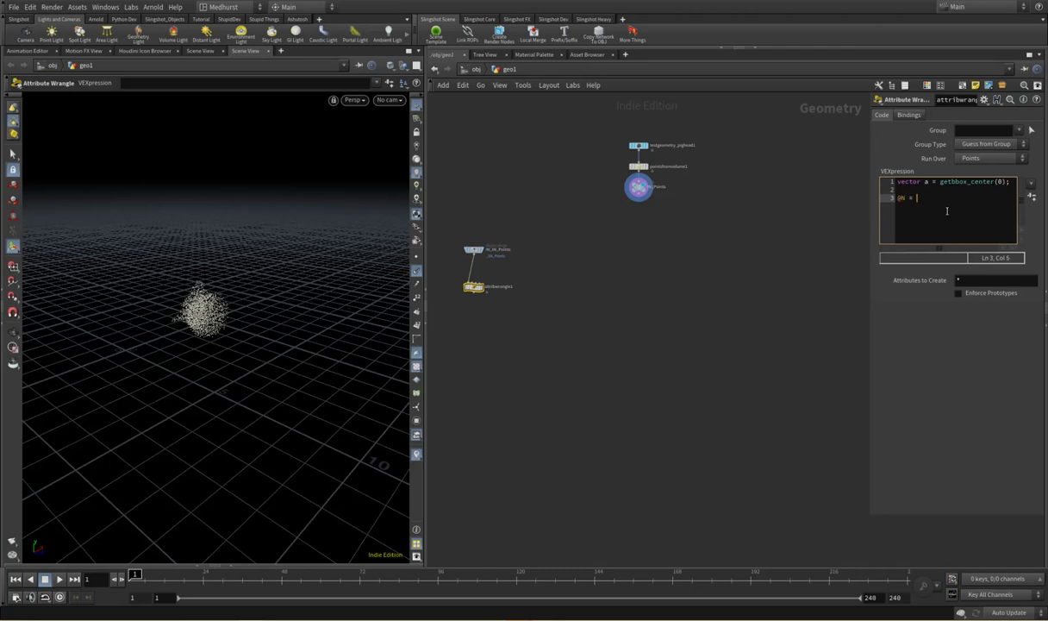
{"action": "type", "text": "normalize"}
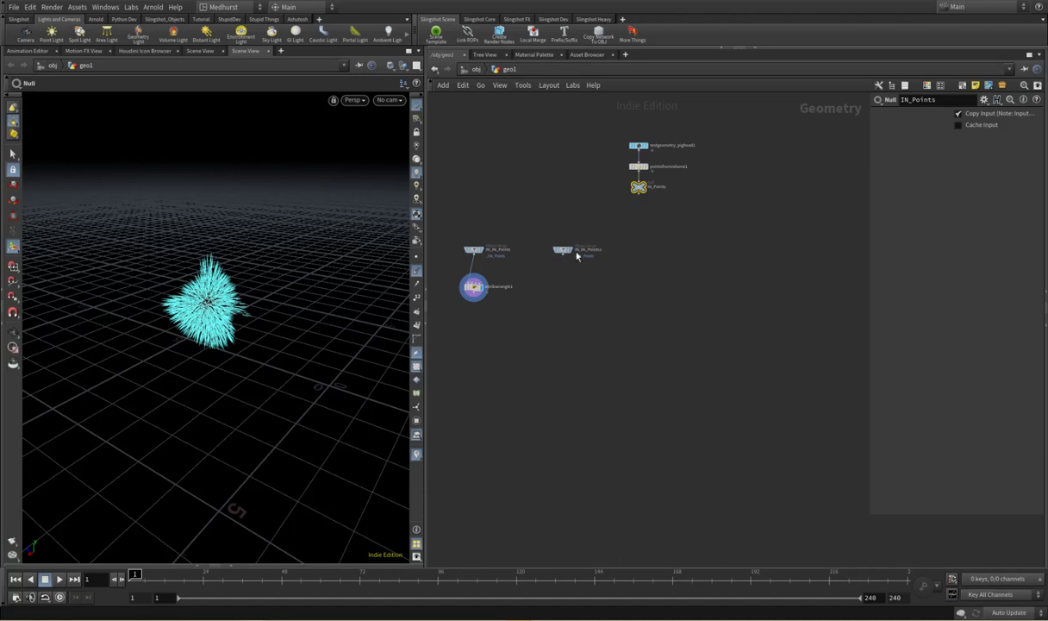
- Add a second Attribute Wrangle with vector a = point(1, "P", 0); @N = normalize(@P - a)
{"action": "key", "text": "tab"}
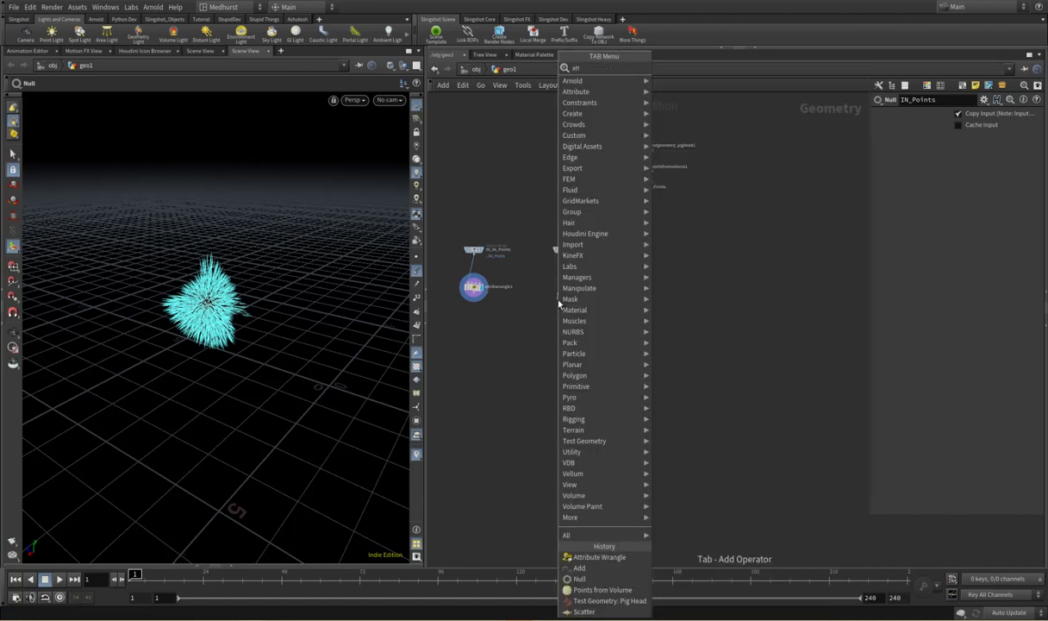
{"action": "left_click", "coordinate": [601, 556]}
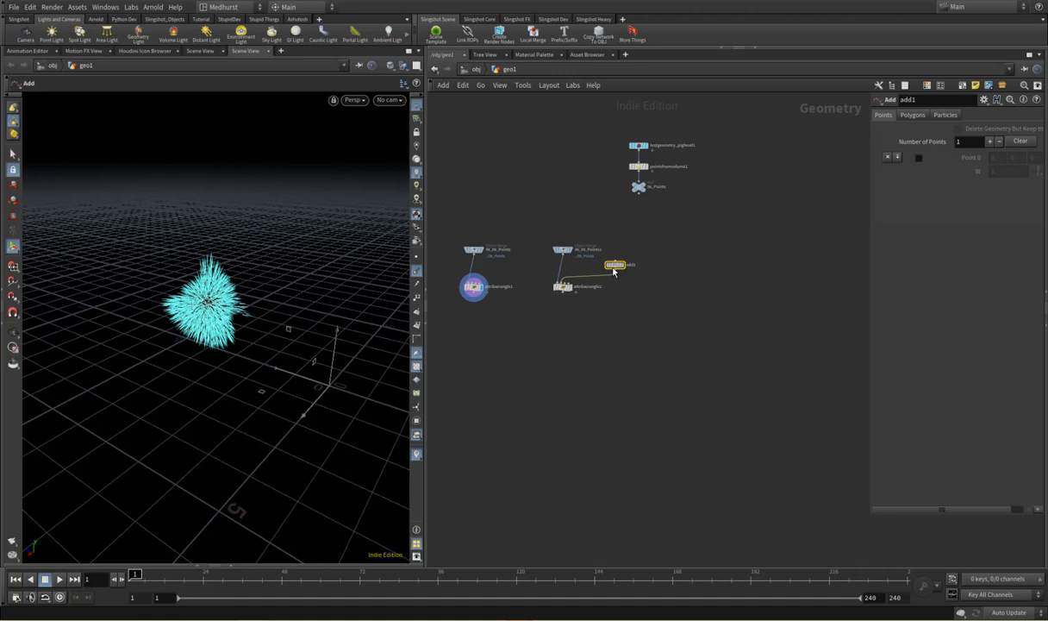
{"action": "left_click", "coordinate": [559, 286]}
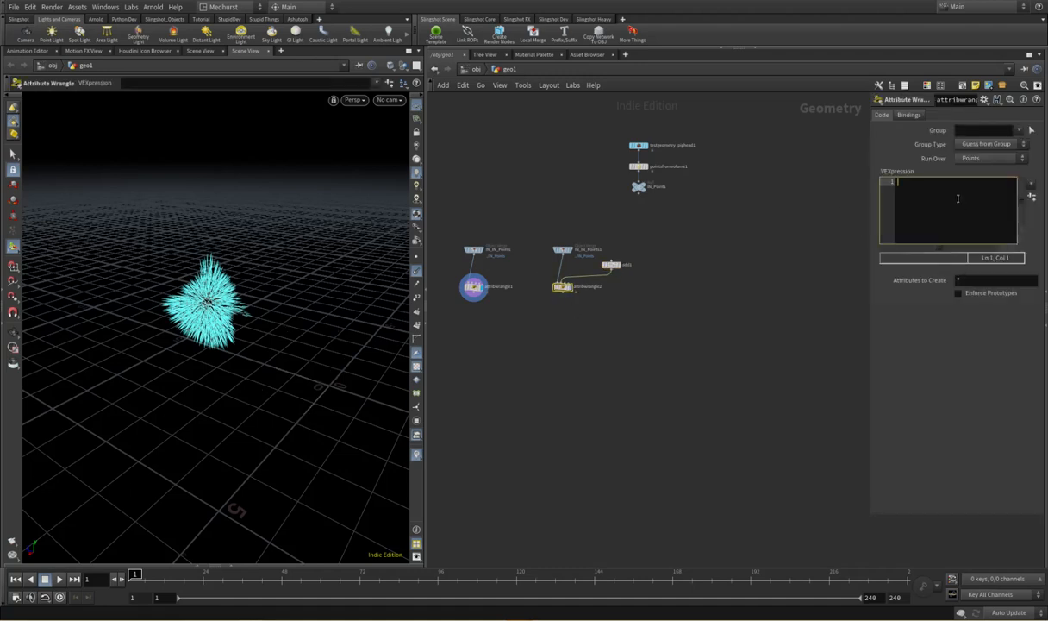
{"action": "type", "text": "vector a = point(1"}
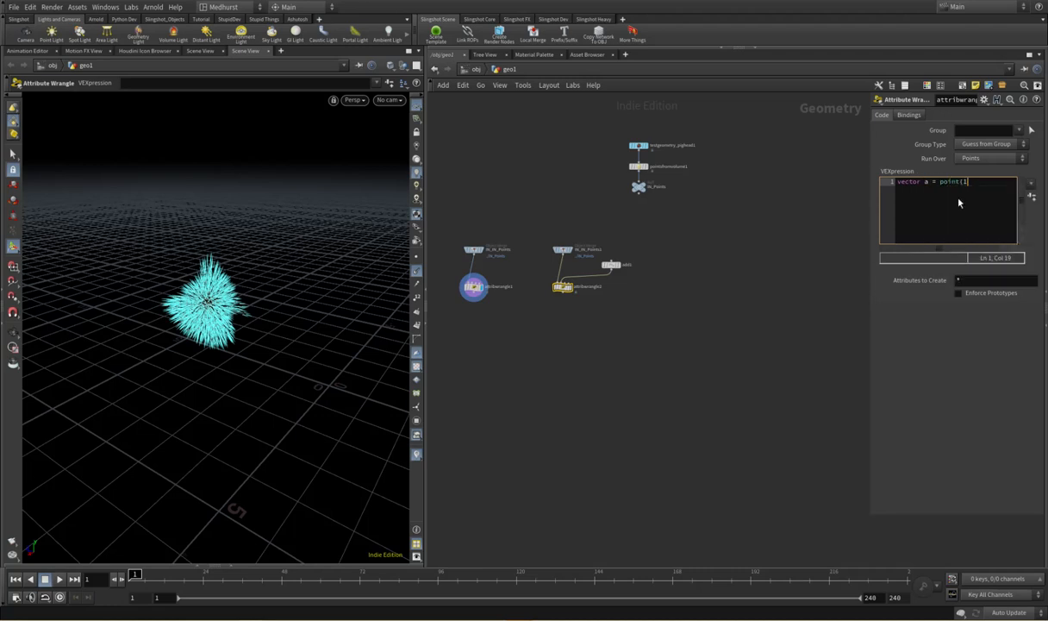
{"action": "type", "text": ", \"P\", 0);"}
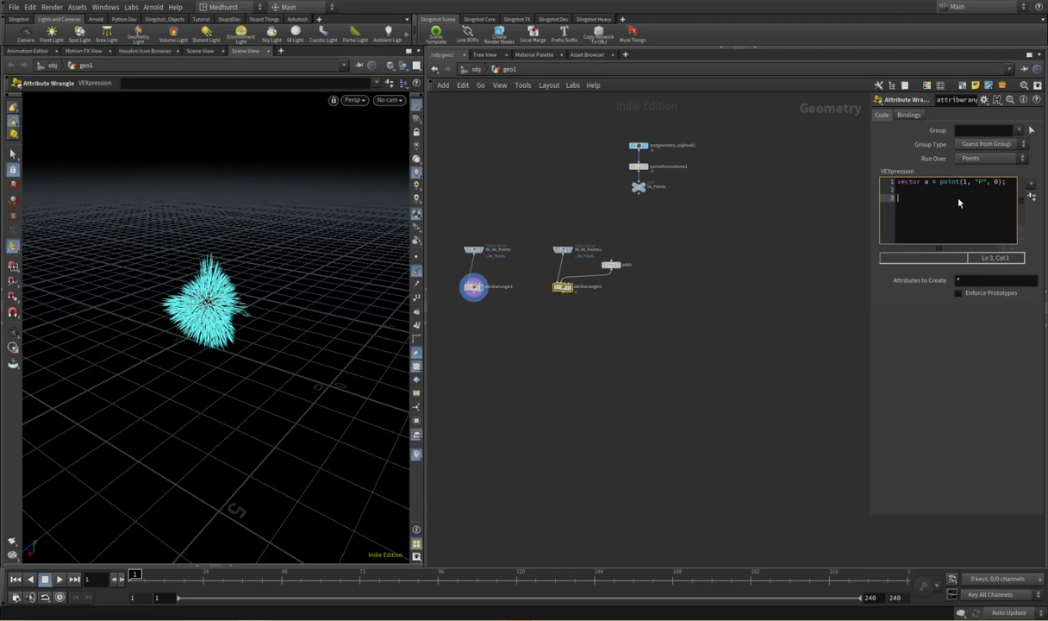
{"action": "type", "text": "@N = no"}
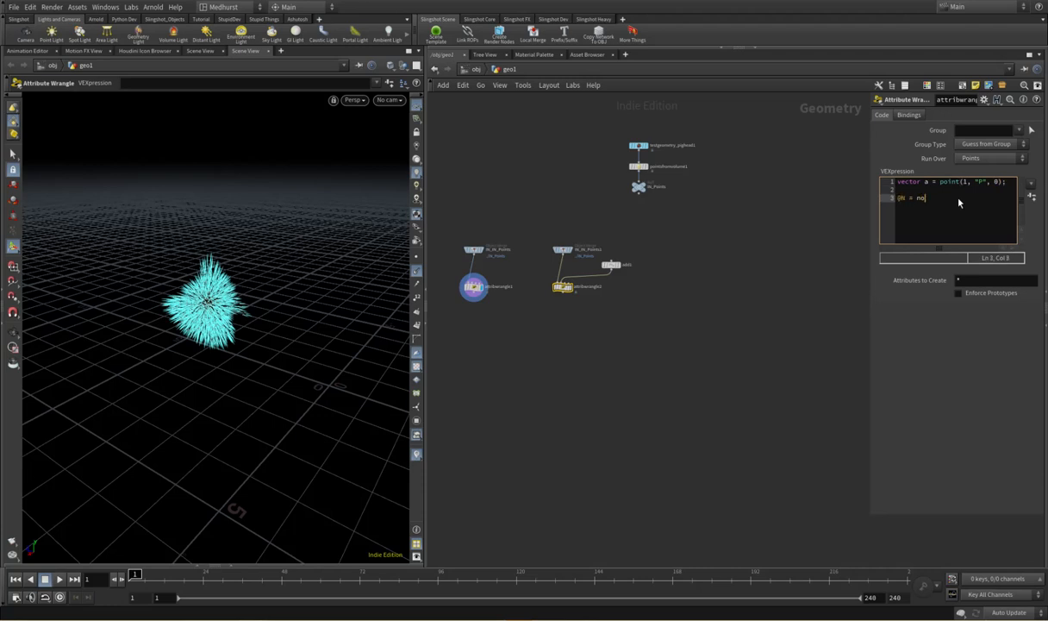
{"action": "type", "text": "rmalize(@P - a);"}
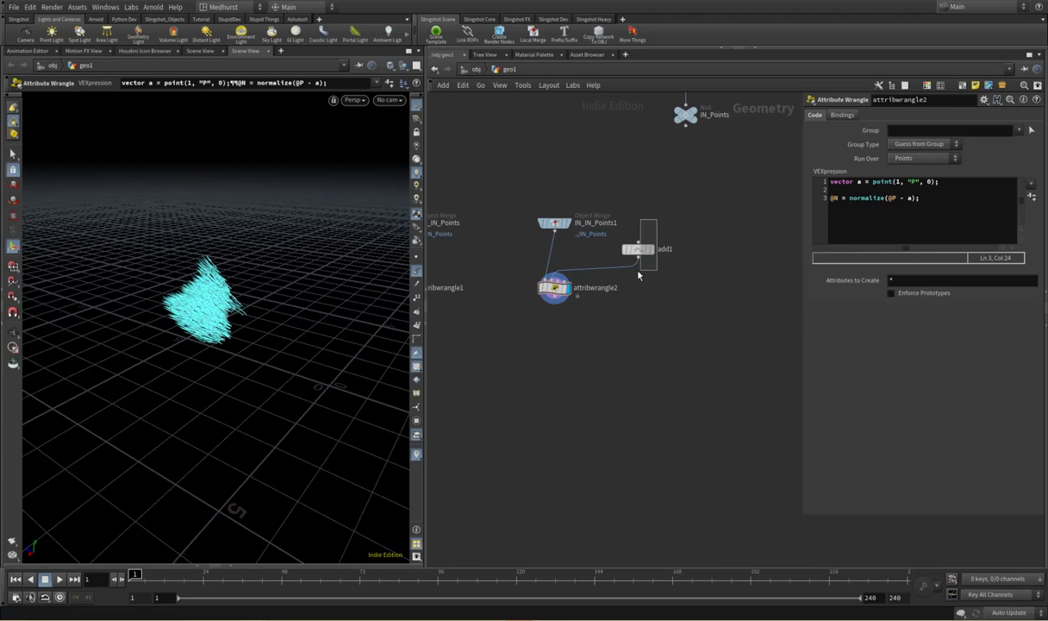
- Select the IN_Points null to bring it in as a third Object Merge
{"action": "left_click", "coordinate": [638, 249]}
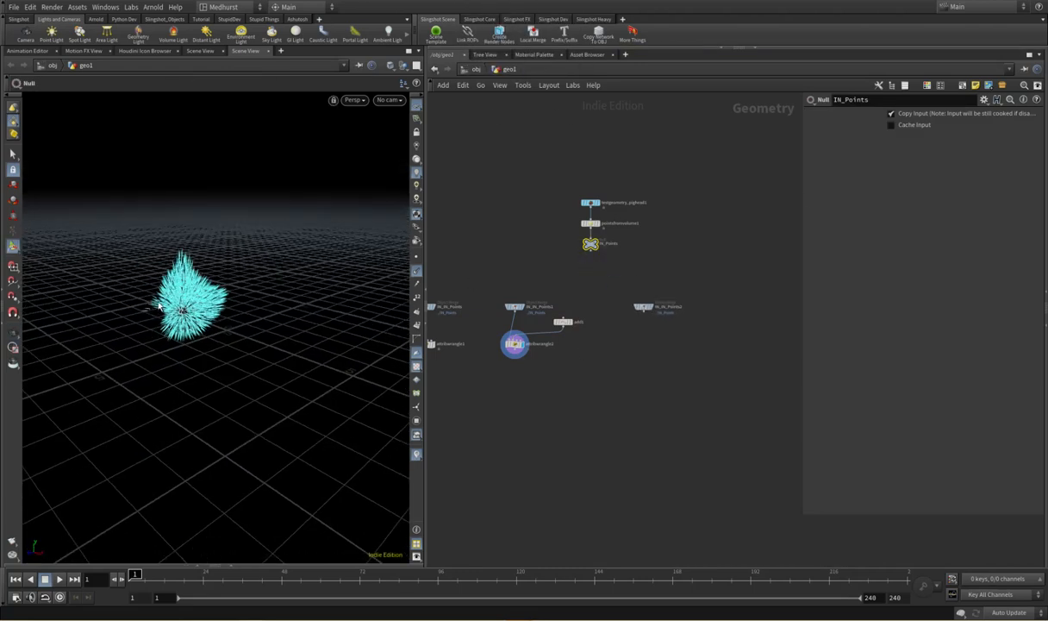
- Add a wrangle defining yMin and yMax as the bounding-box minimum and maximum heights
{"action": "key", "text": "tab"}
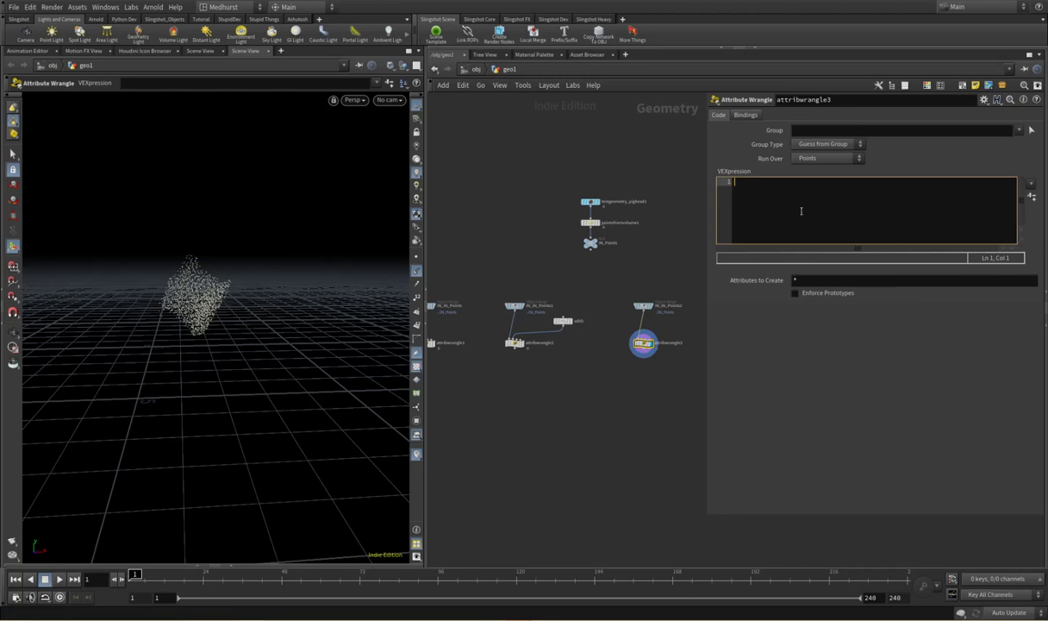
{"action": "type", "text": "float"}
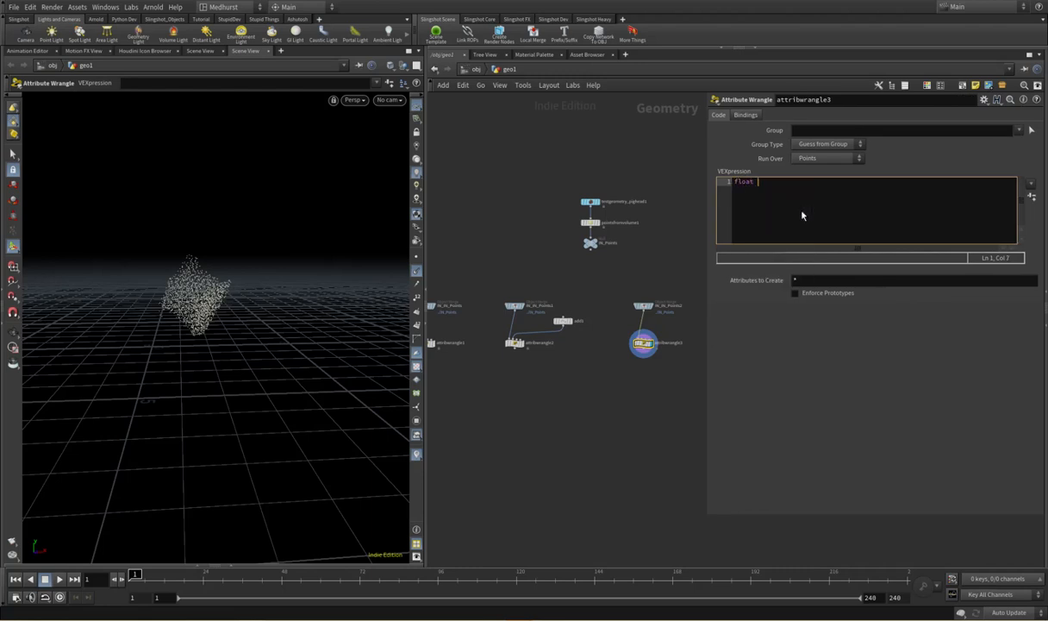
{"action": "type", "text": "yMin"}
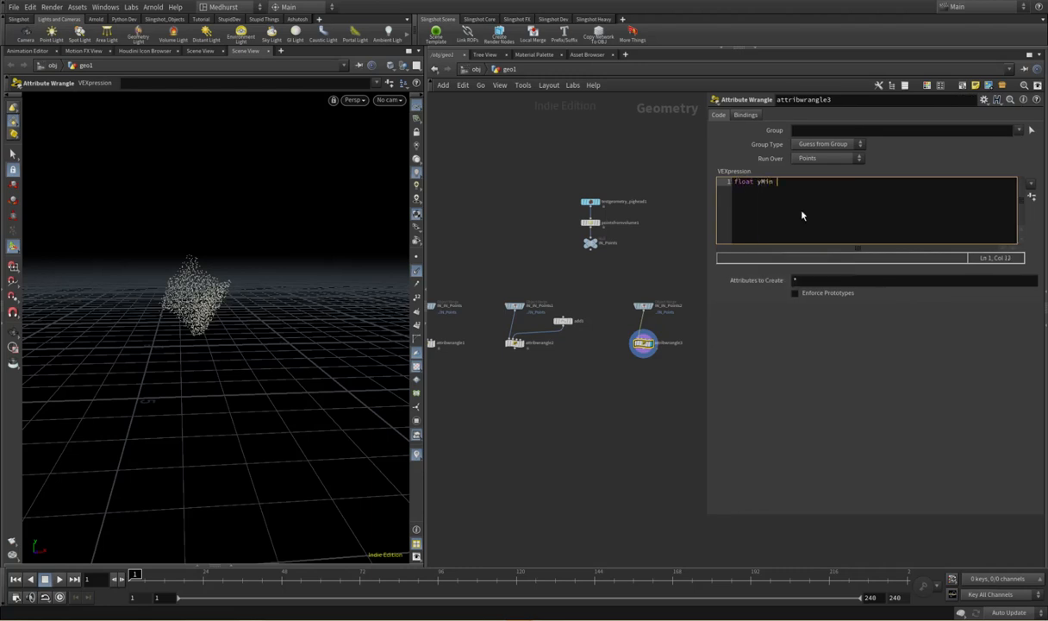
{"action": "type", "text": "="}
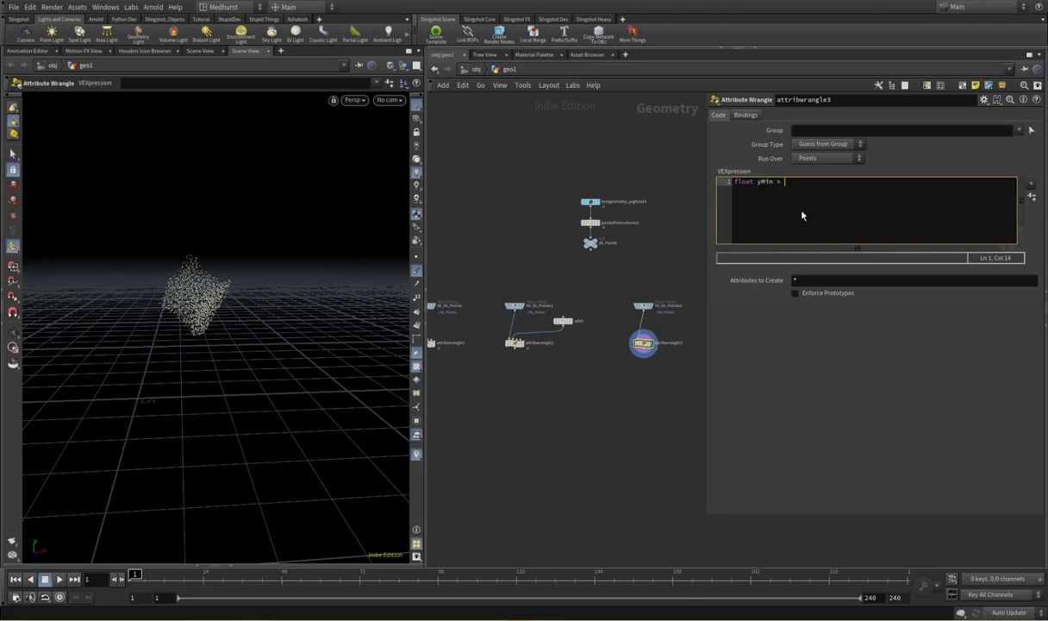
{"action": "type", "text": "getcomp"}
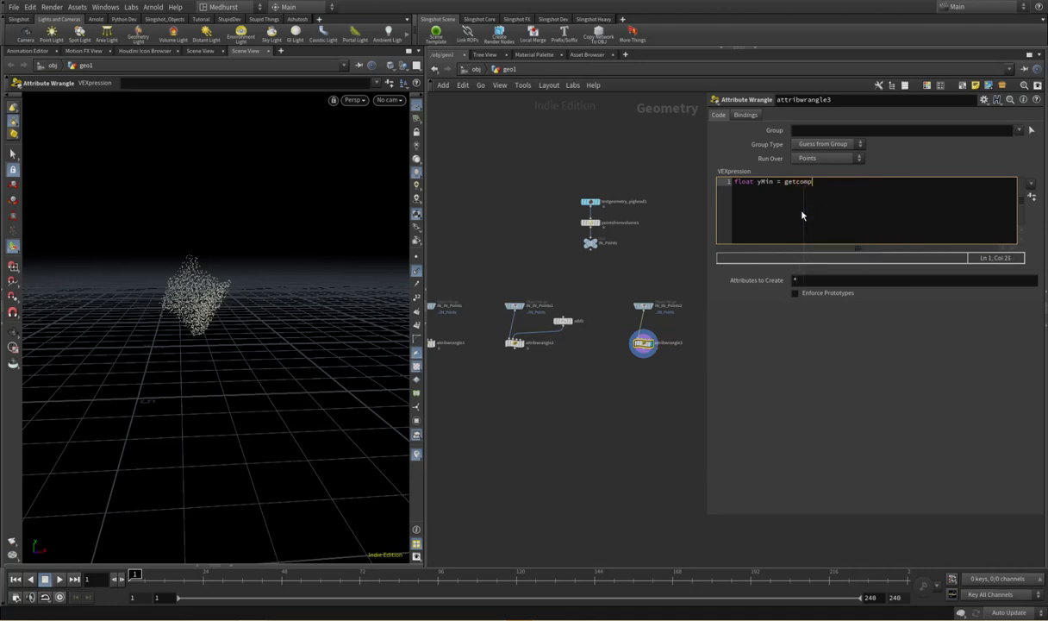
{"action": "type", "text": "get"}
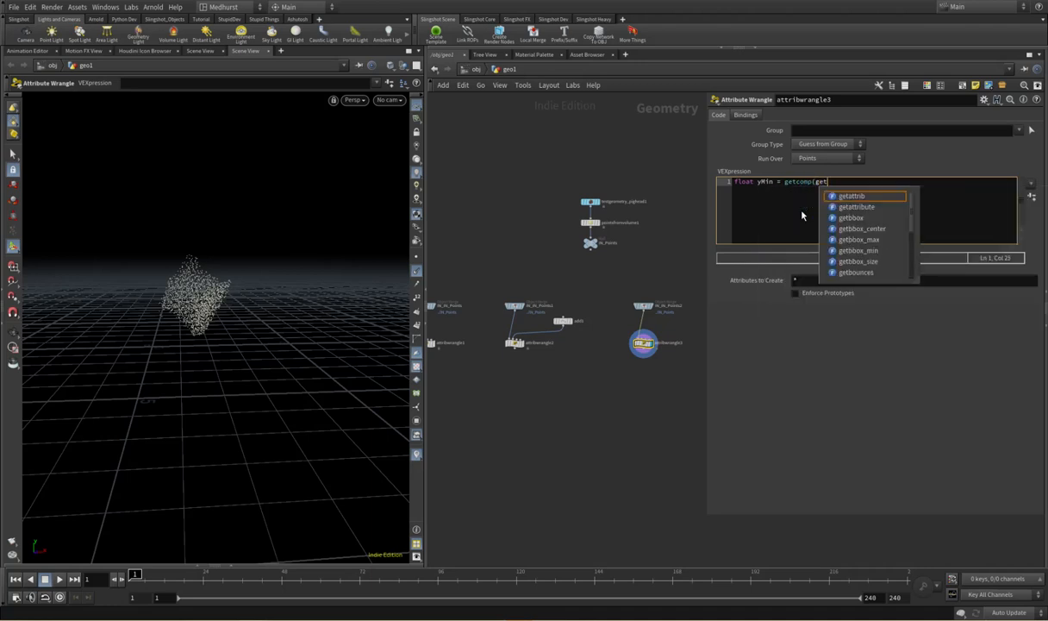
{"action": "type", "text": "bbox"}
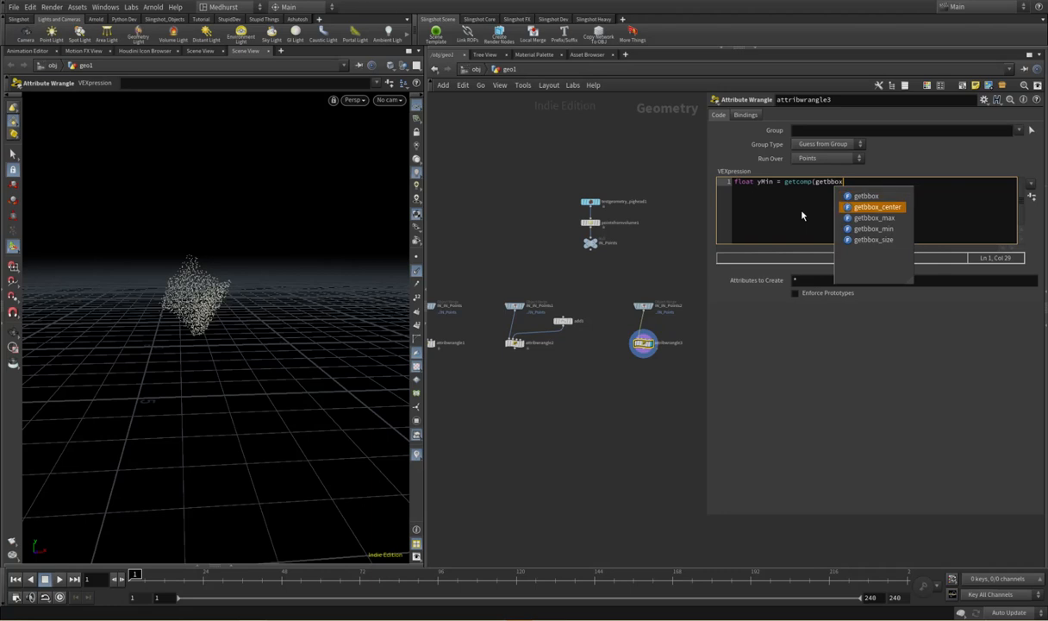
{"action": "left_click", "coordinate": [874, 228]}
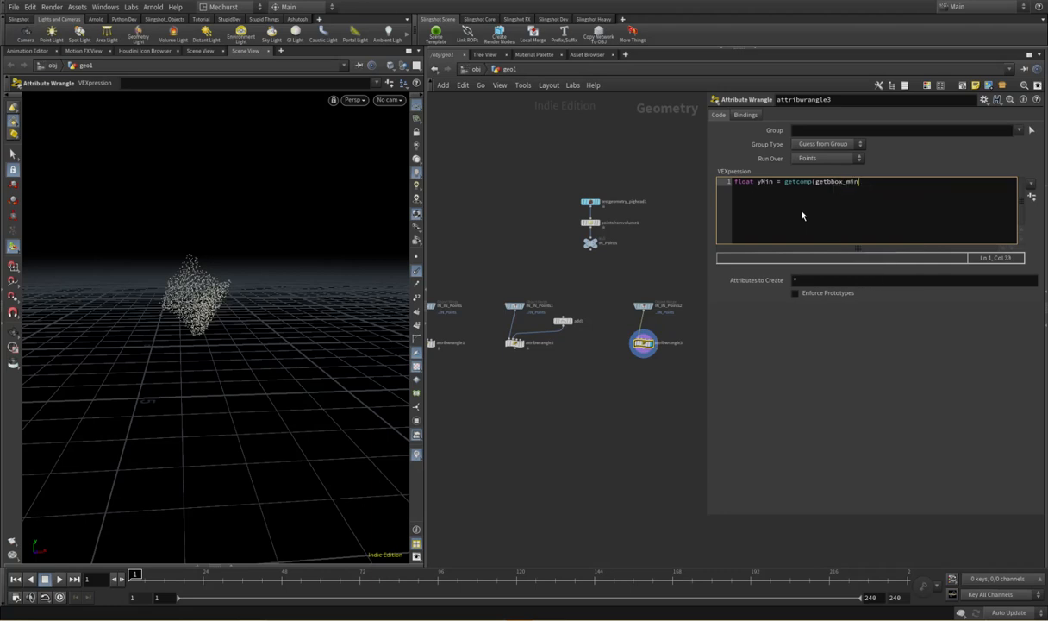
{"action": "type", "text": "(0)"}
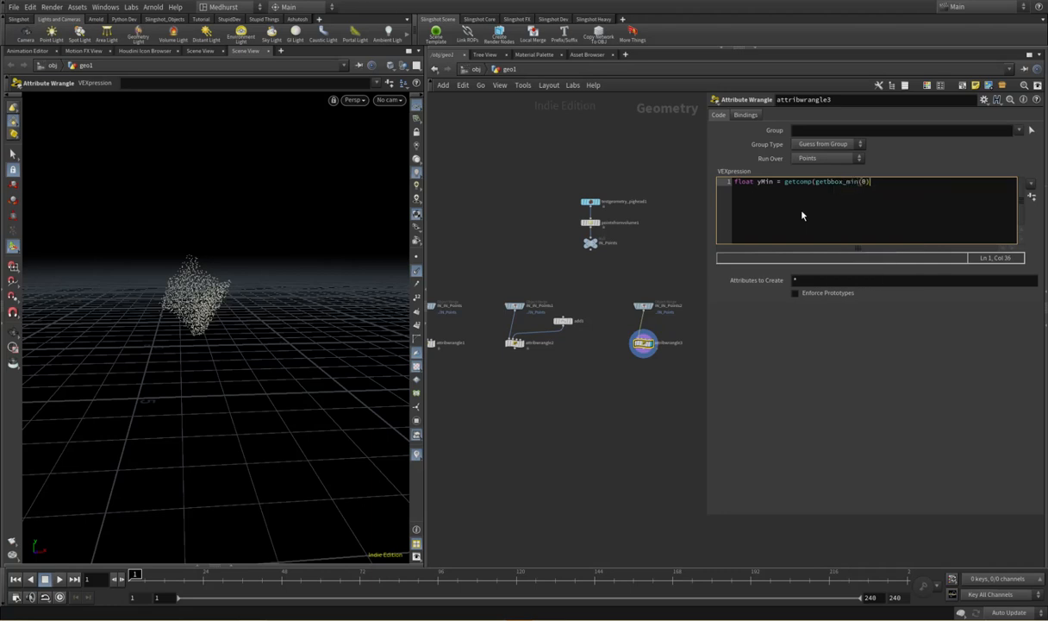
{"action": "type", "text": ","}
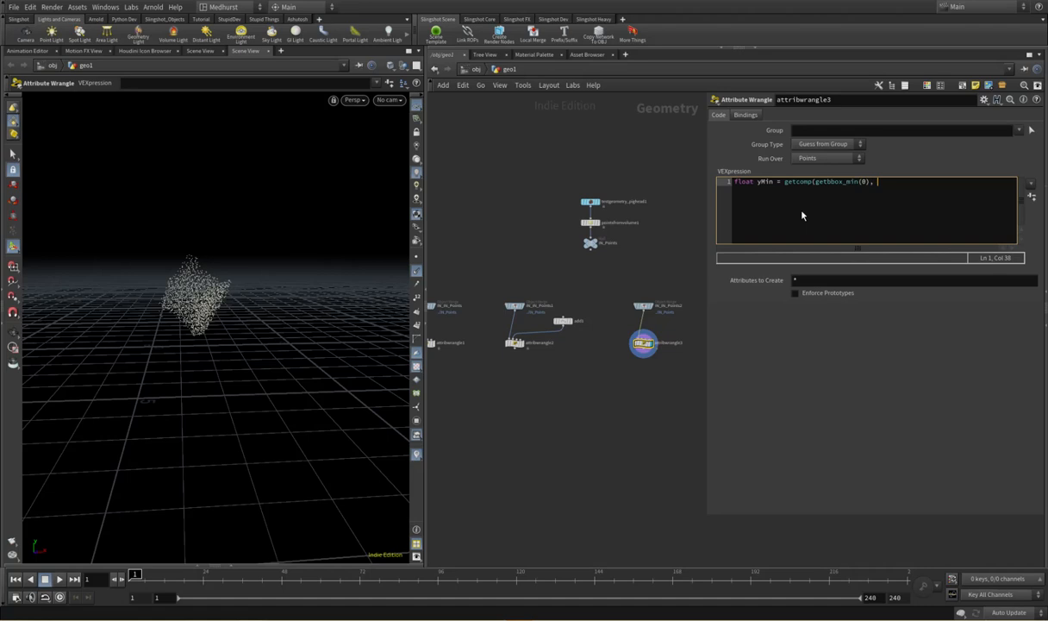
{"action": "type", "text": "1);"}
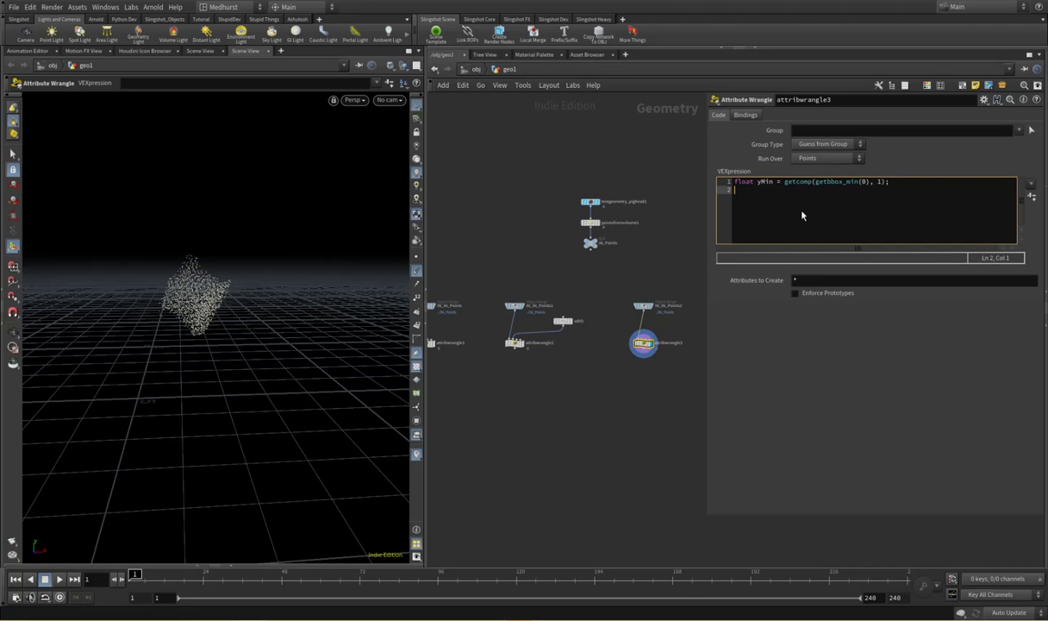
{"action": "type", "text": "float yMax = getcomp("}
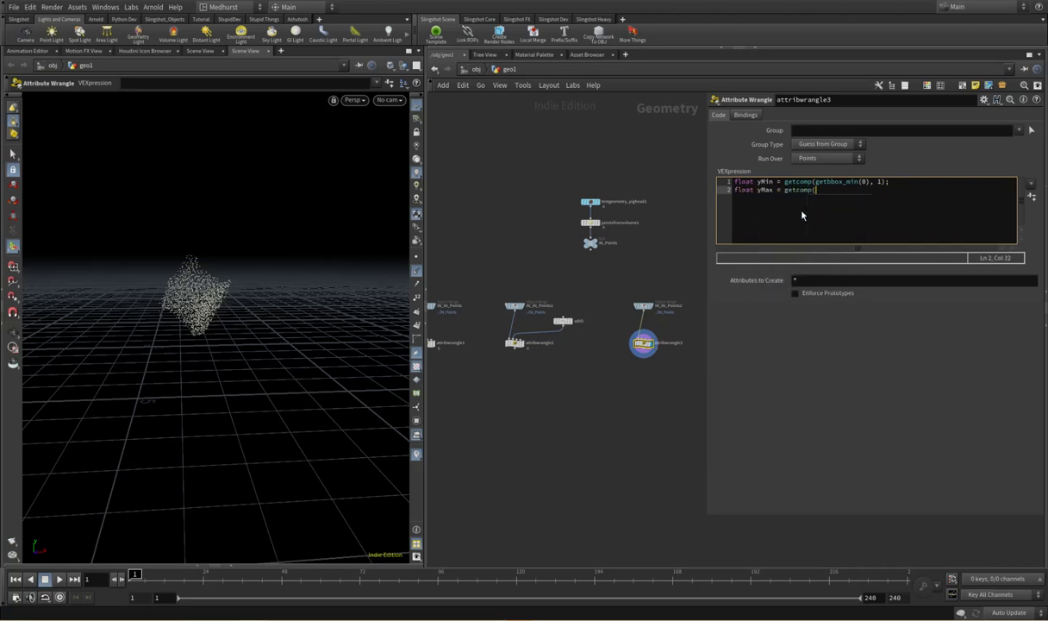
{"action": "type", "text": "getbbox_max(0), 1);"}
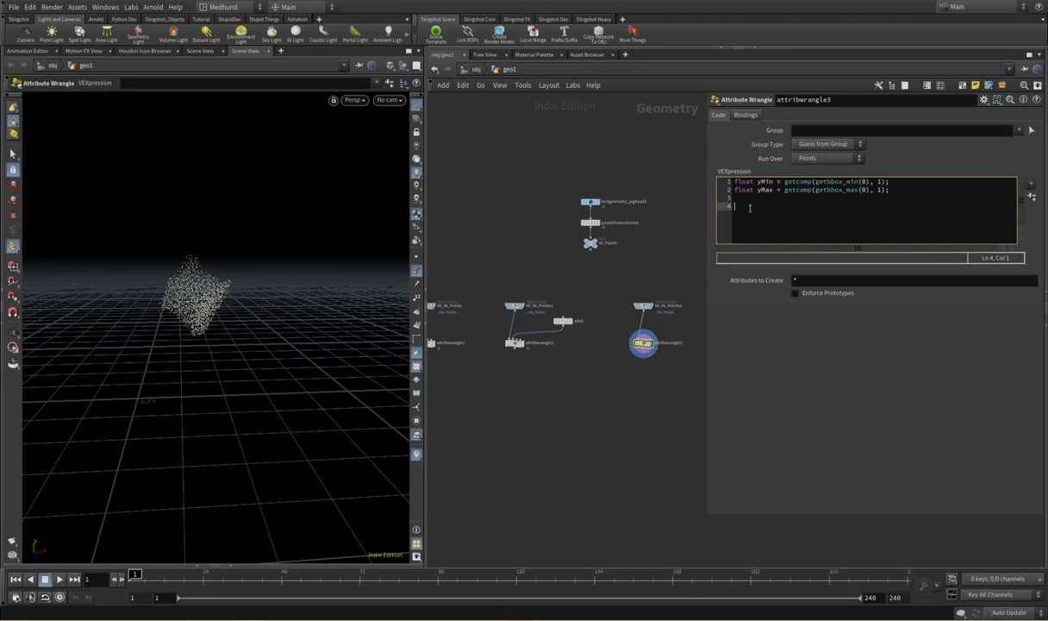
- Define range as fit01(chf("yPos"), yMin, yMax), creating the Ypos slider
{"action": "type", "text": "float raange ="}
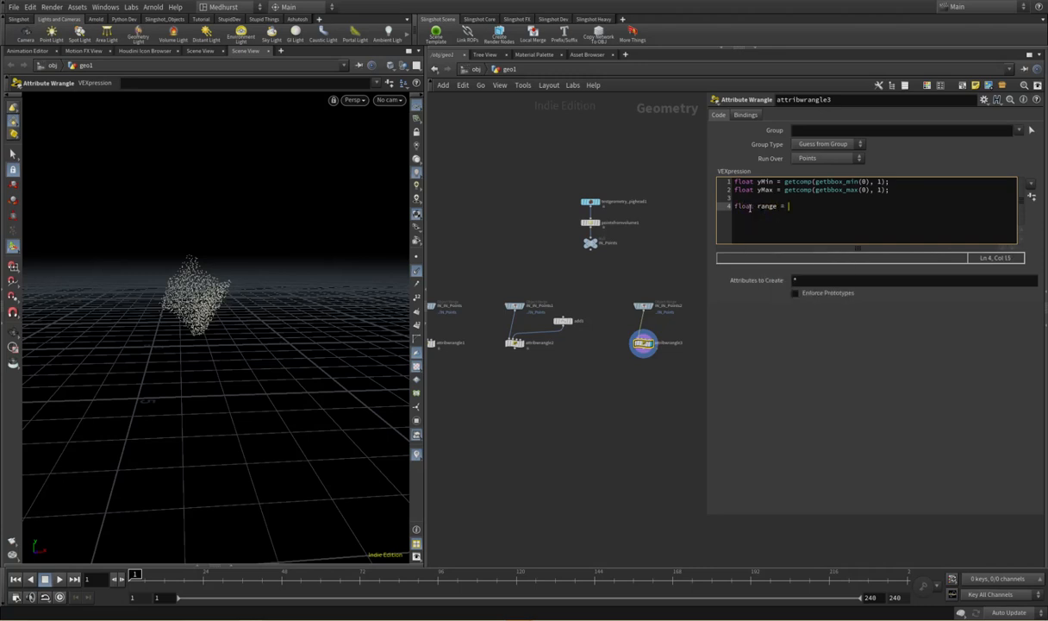
{"action": "type", "text": "fit01("}
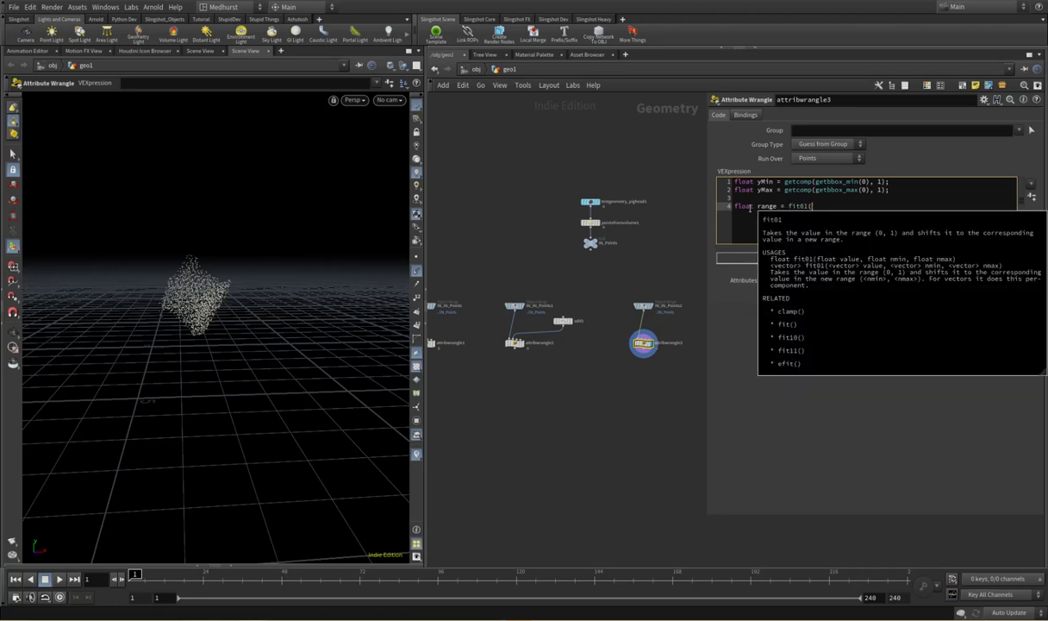
{"action": "type", "text": "@P"}
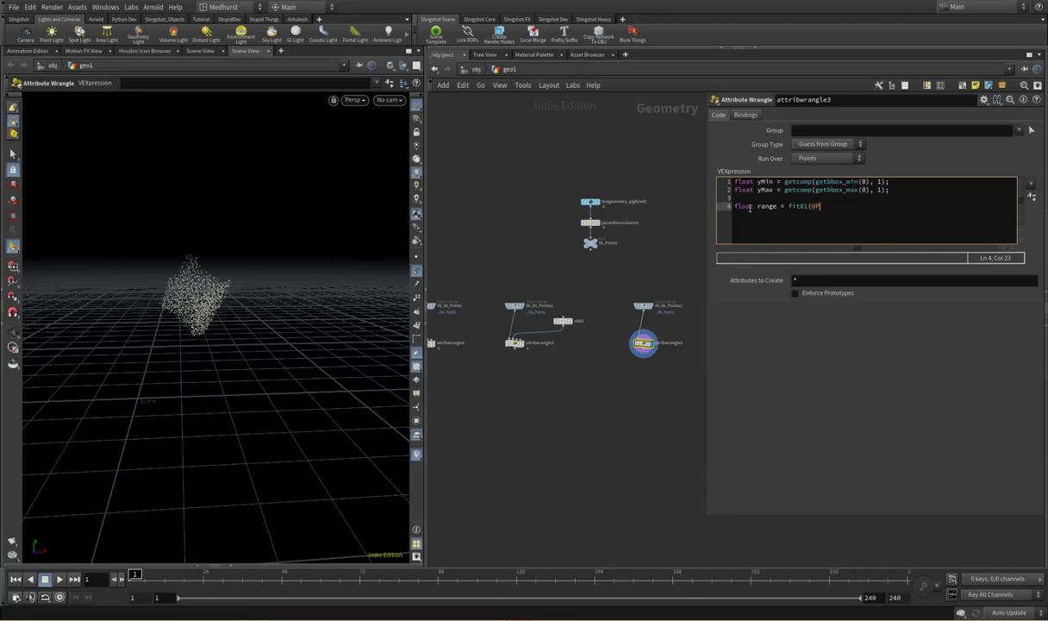
{"action": "type", "text": "chf"}
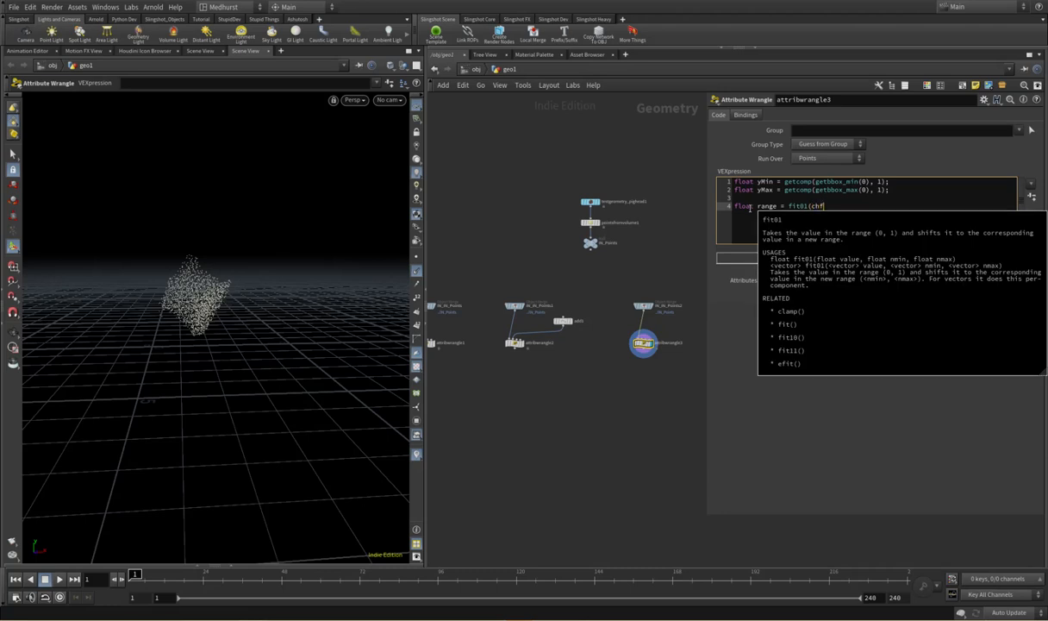
{"action": "type", "text": "(\""}
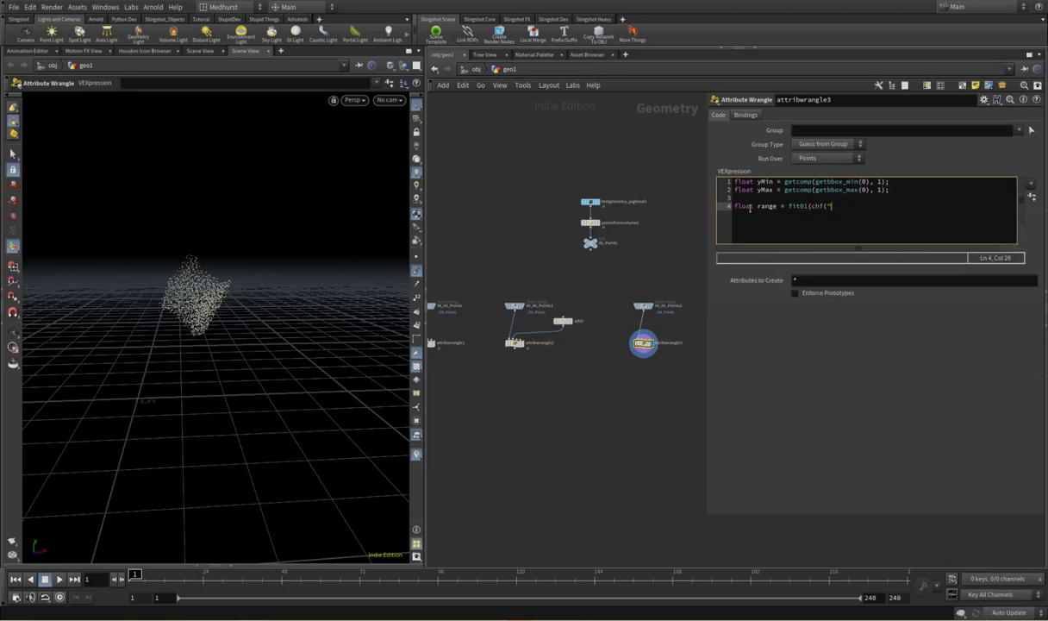
{"action": "type", "text": "yPos\"), yMin"}
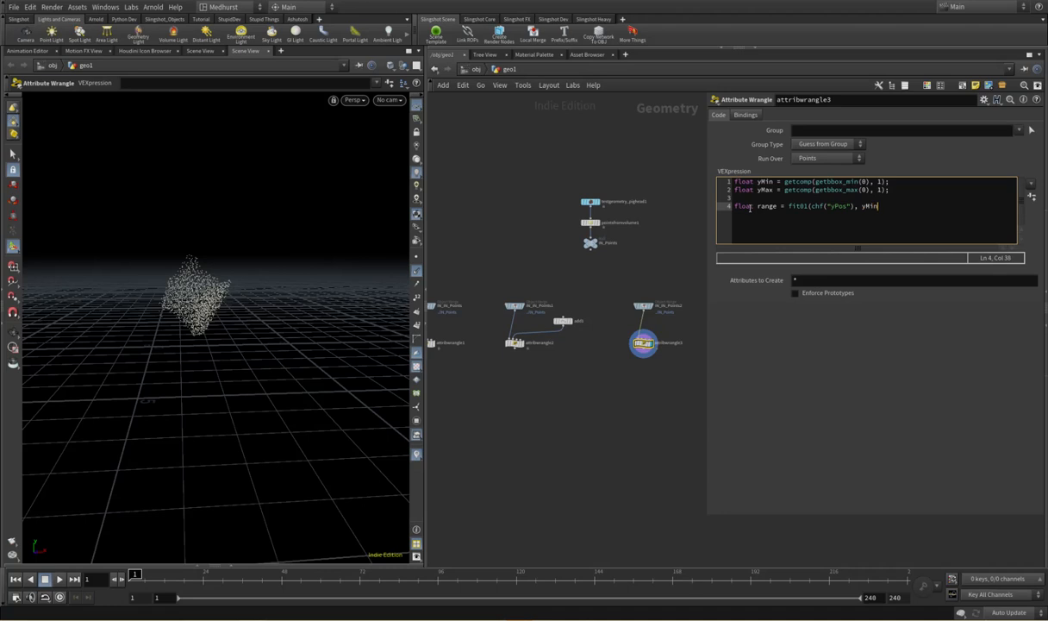
{"action": "type", "text": ", yMa"}
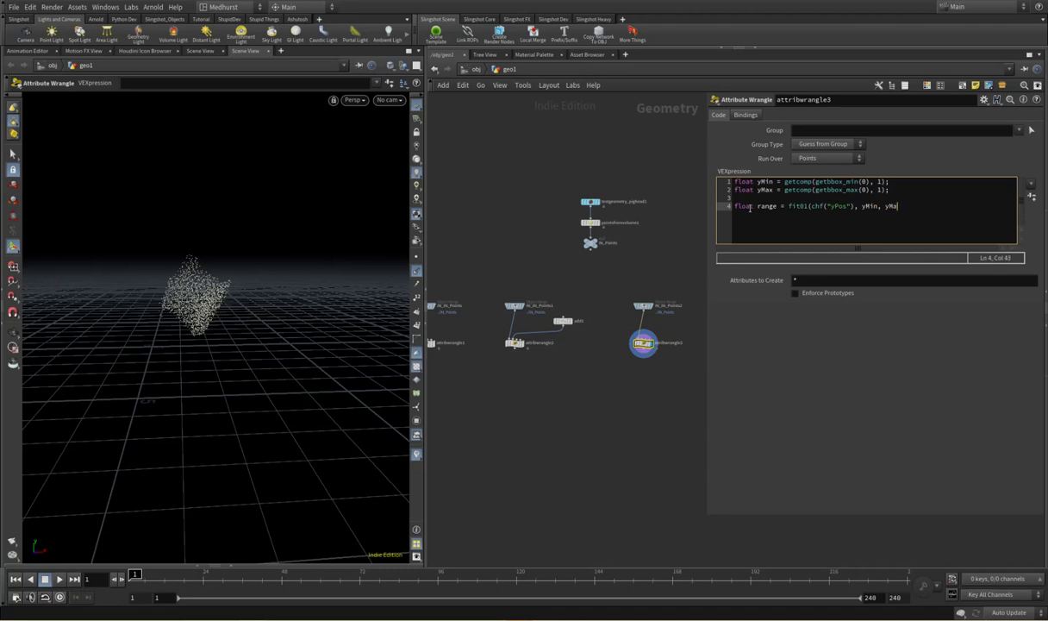
{"action": "type", "text": "x);"}
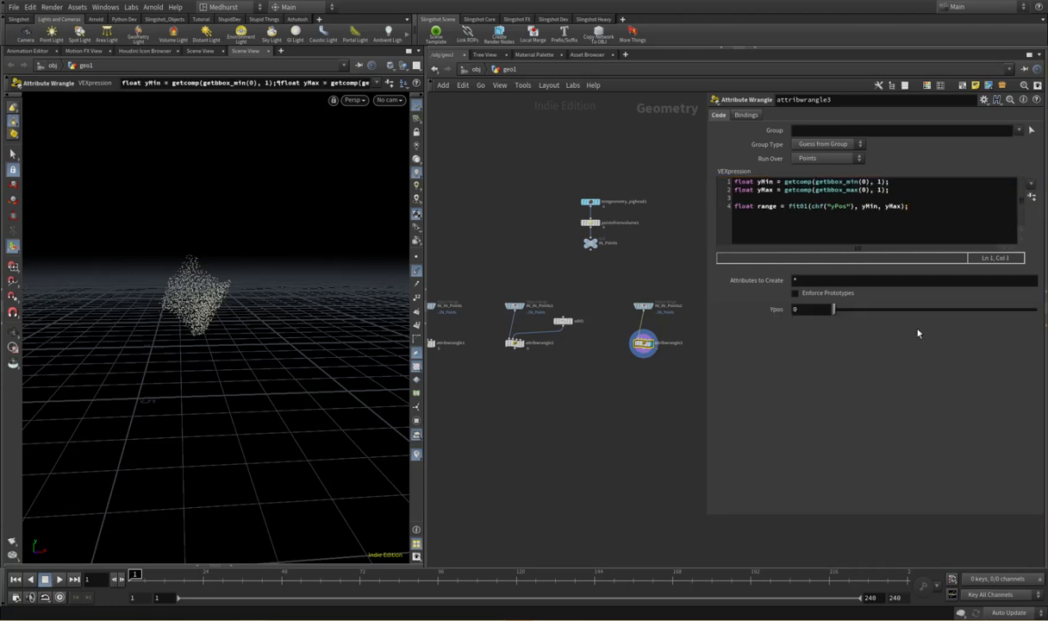
{"action": "left_click_drag", "start_coordinate": [833, 309], "coordinate": [909, 309]}
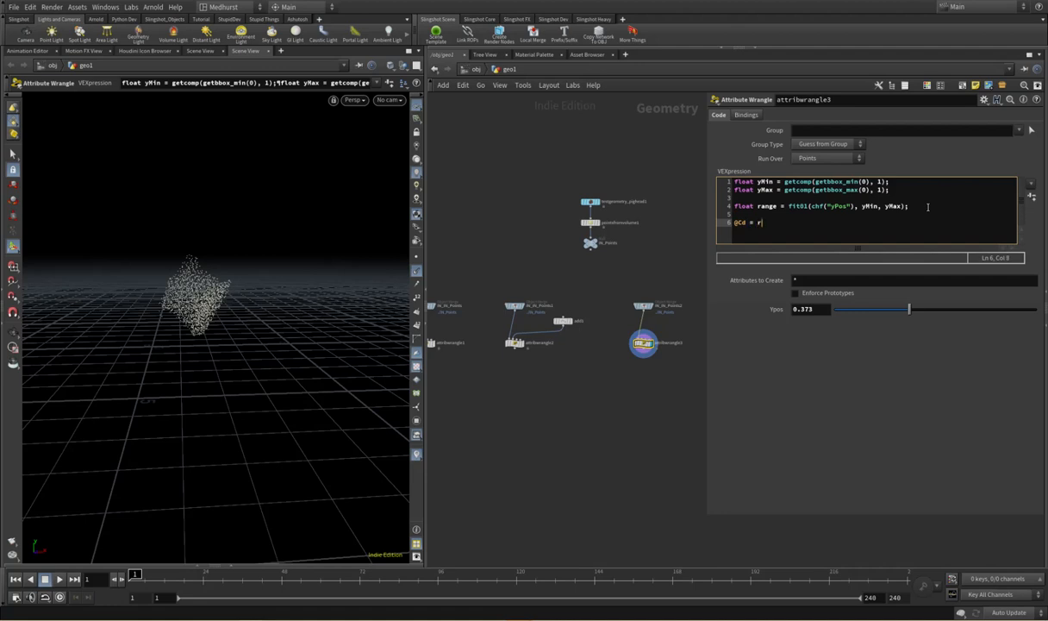
{"action": "type", "text": "ange;"}
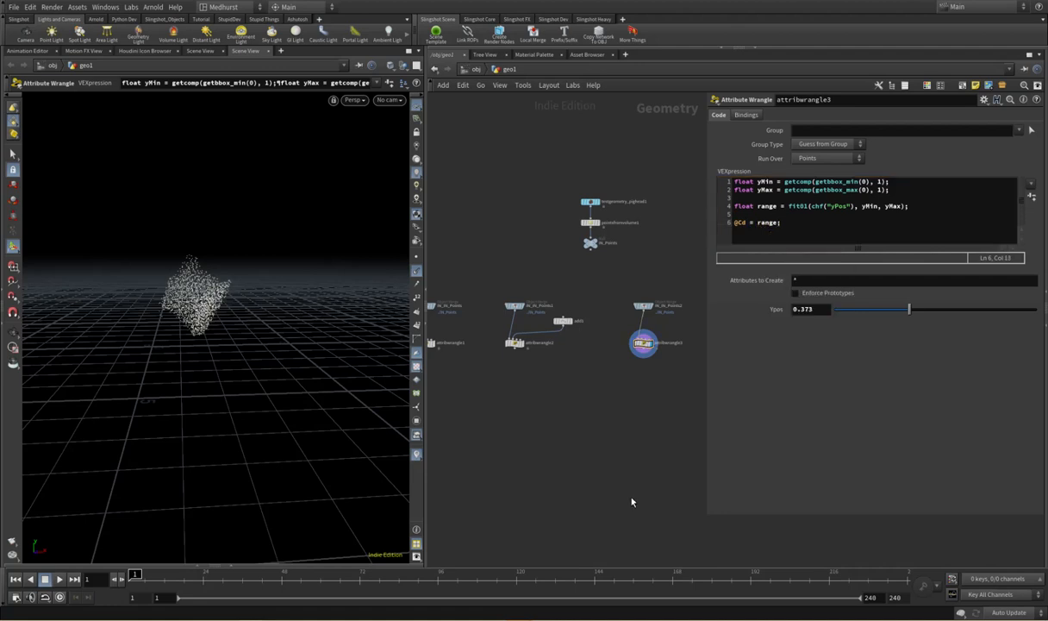
{"action": "left_click_drag", "start_coordinate": [909, 309], "coordinate": [968, 309]}
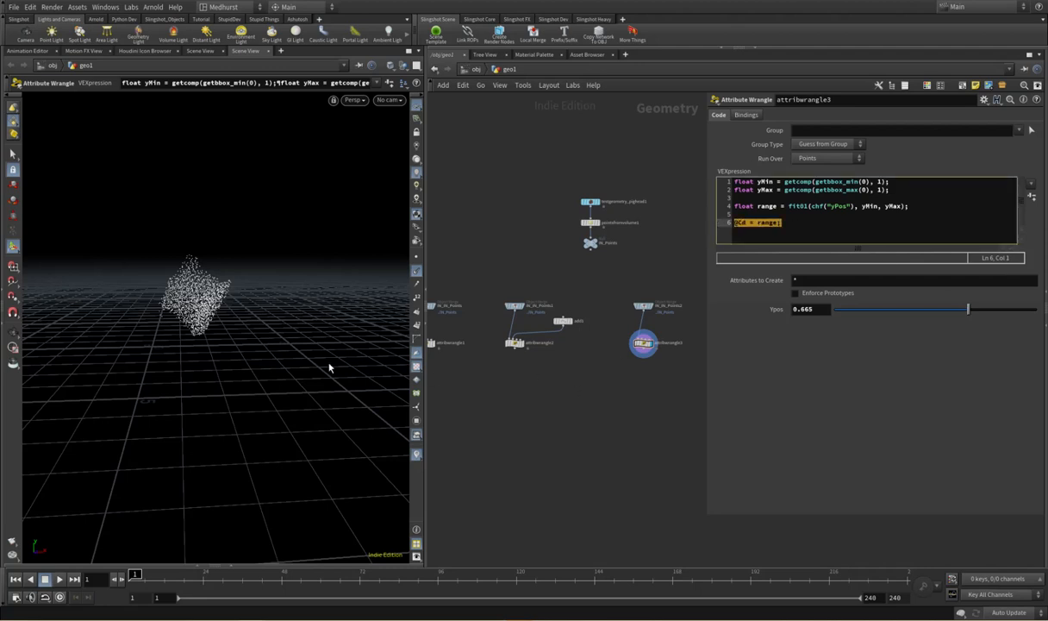
{"action": "key", "text": "Tab"}
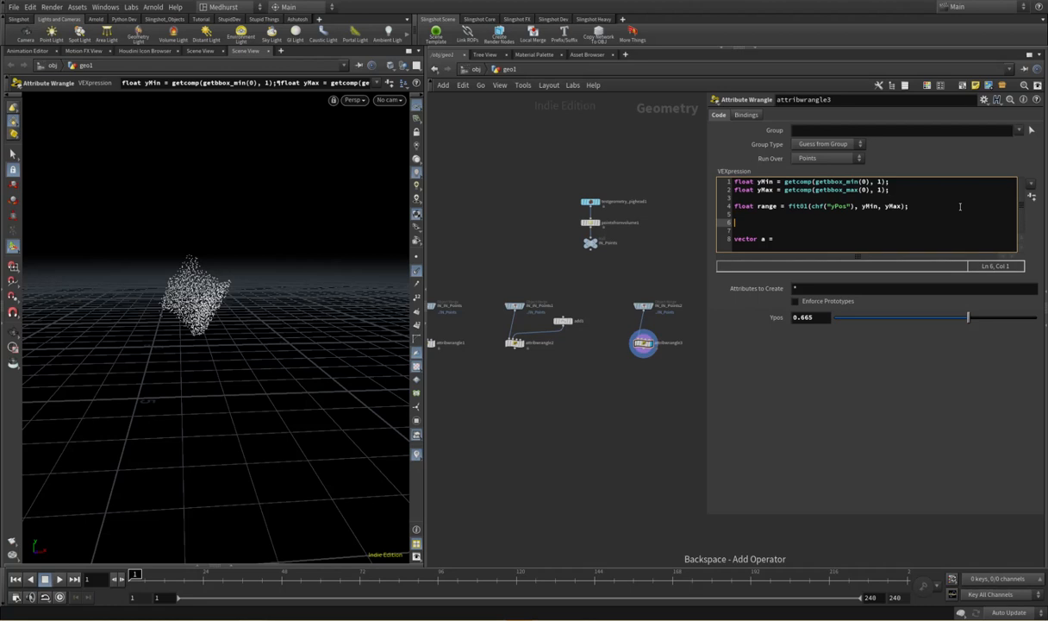
- Store the bounding-box centre's X component in float ctX
{"action": "type", "text": "float"}
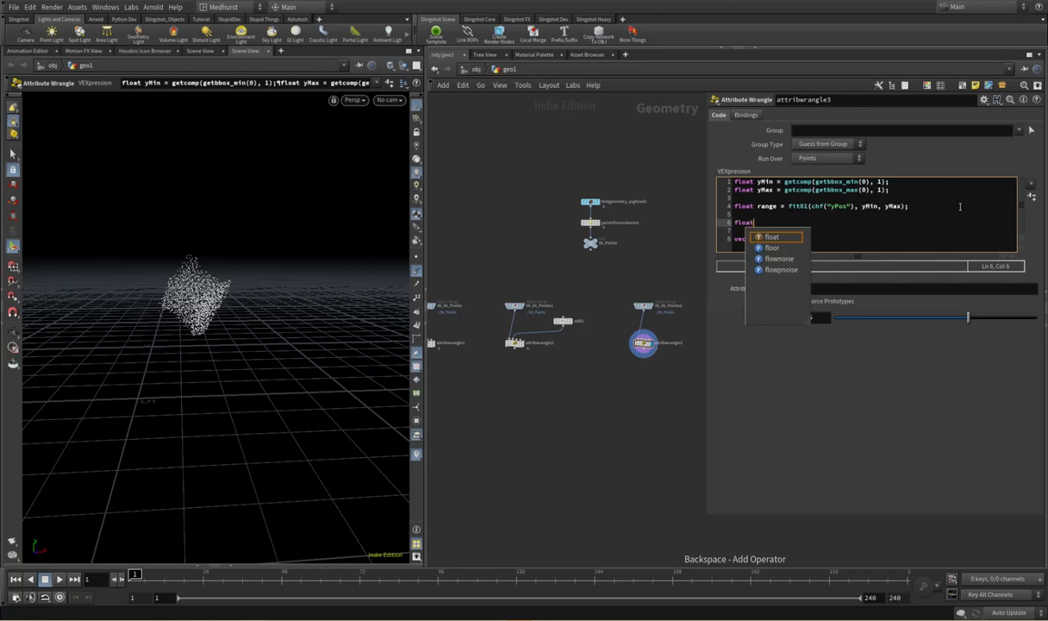
{"action": "type", "text": "ctX ="}
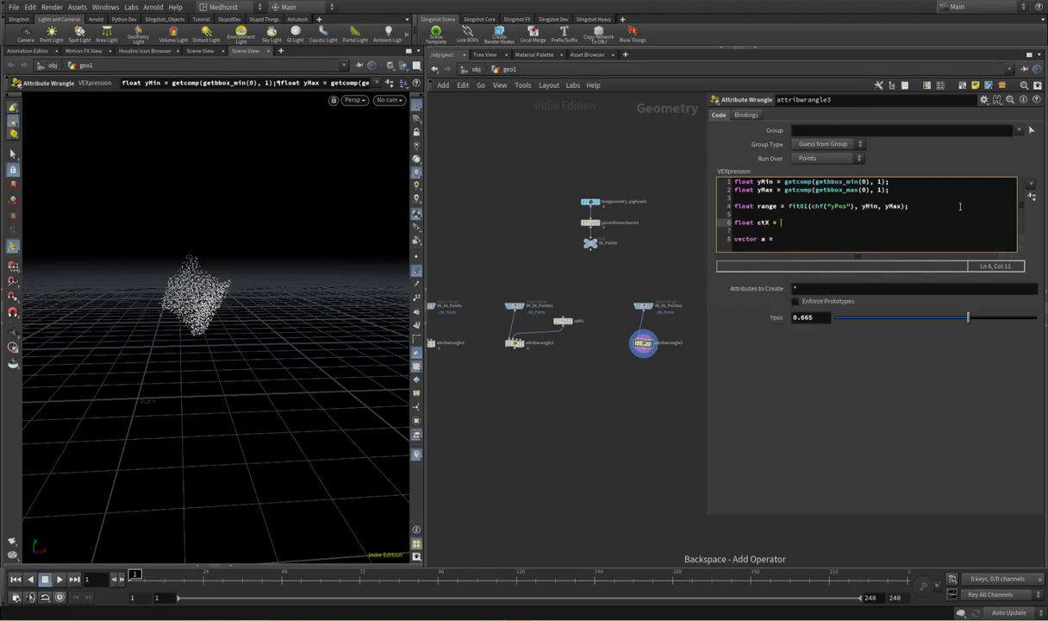
{"action": "type", "text": "getbb"}
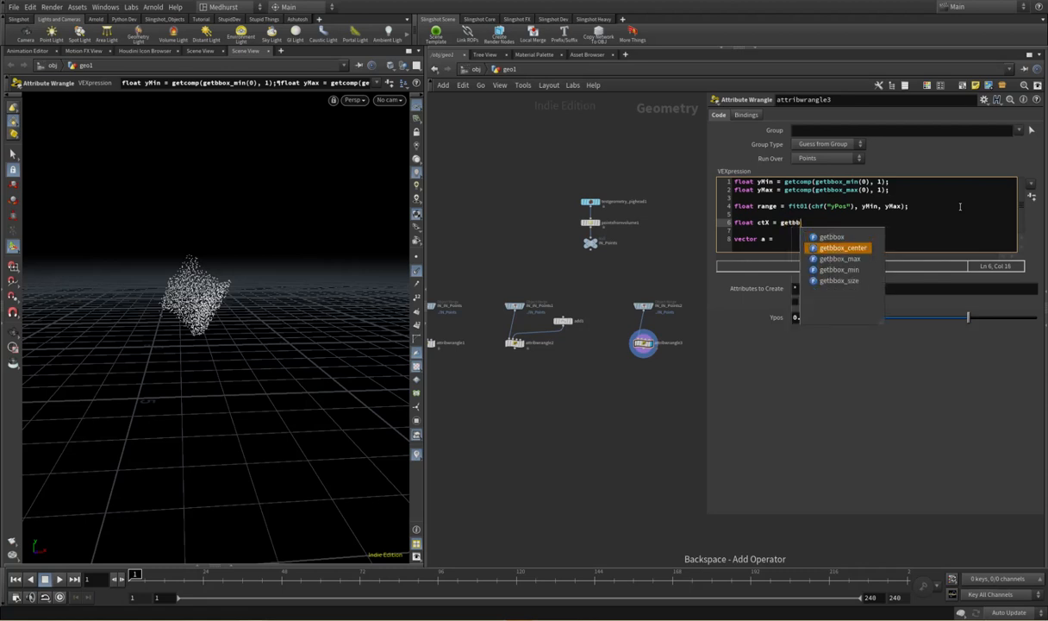
{"action": "left_click", "coordinate": [842, 248]}
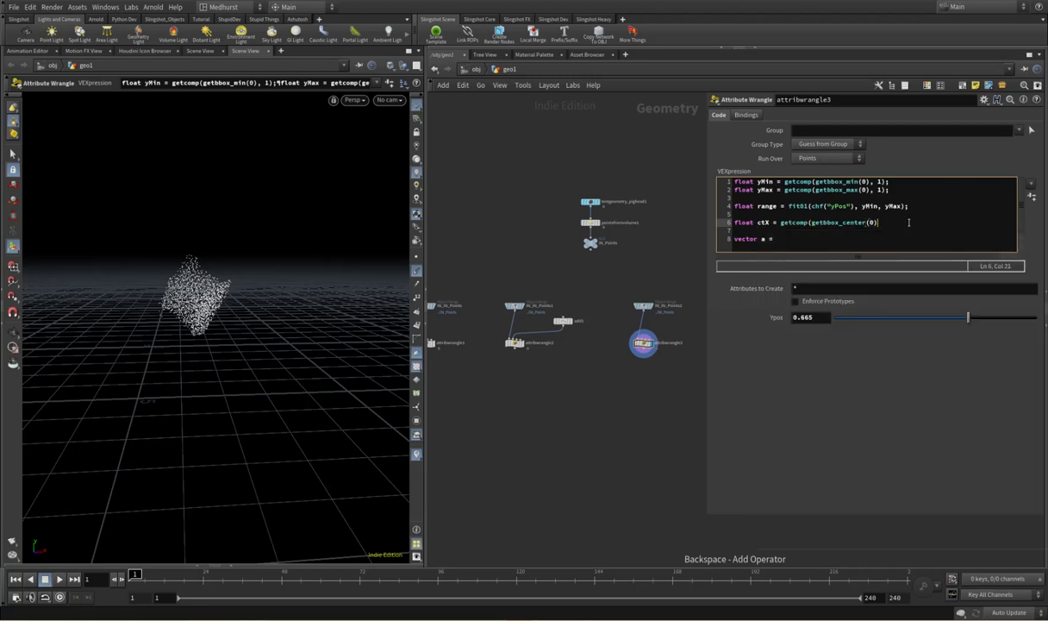
{"action": "type", "text": ", 0)"}
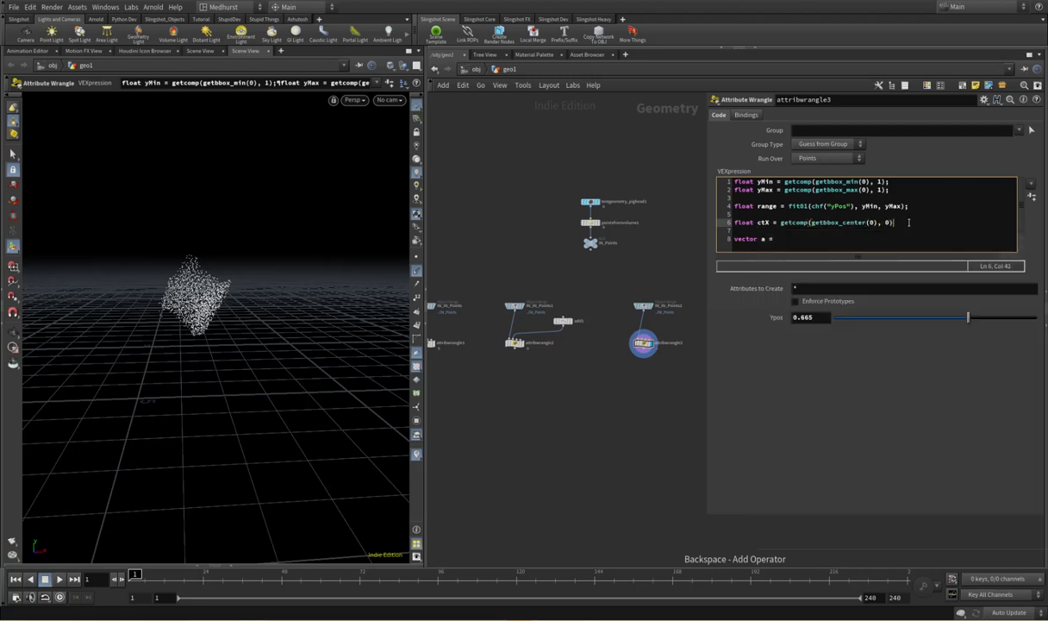
- Store the bounding-box centre's Z component in float ctZ
{"action": "type", "text": "float ctZ"}
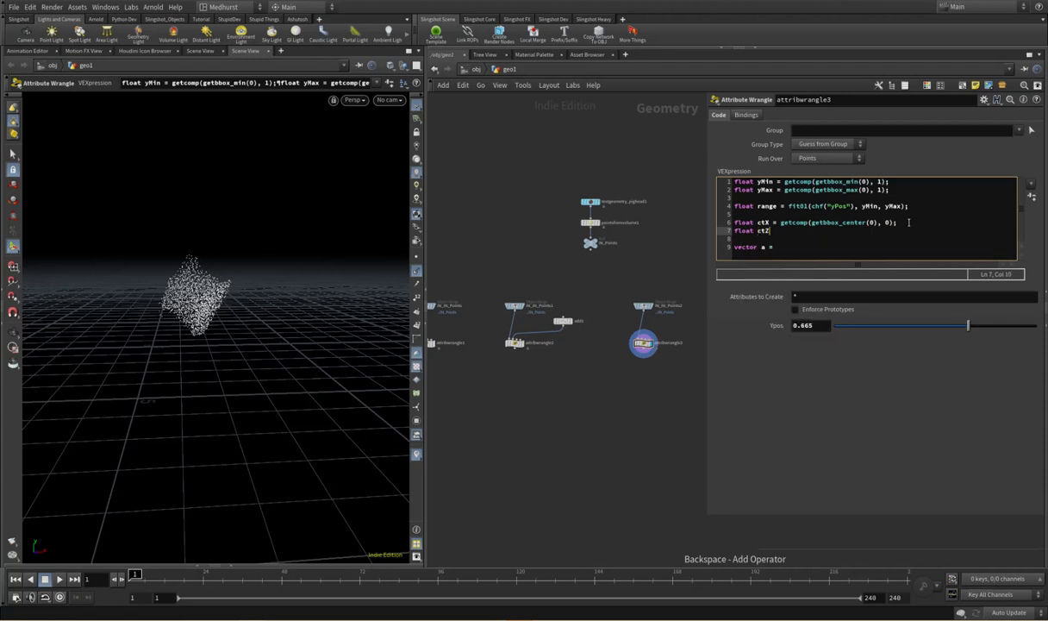
{"action": "type", "text": "="}
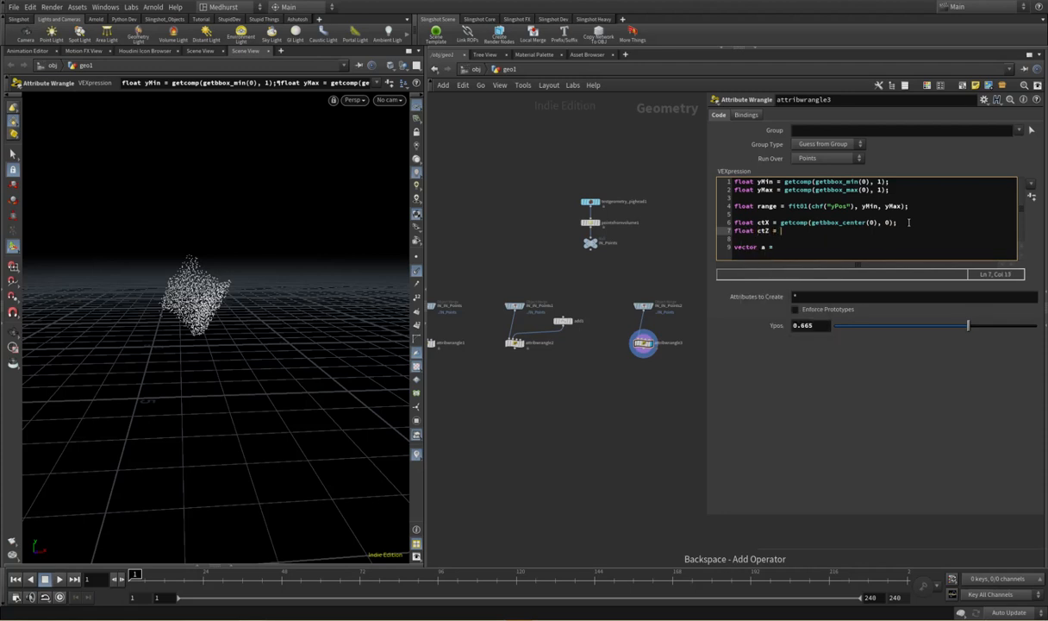
{"action": "type", "text": "getcomp("}
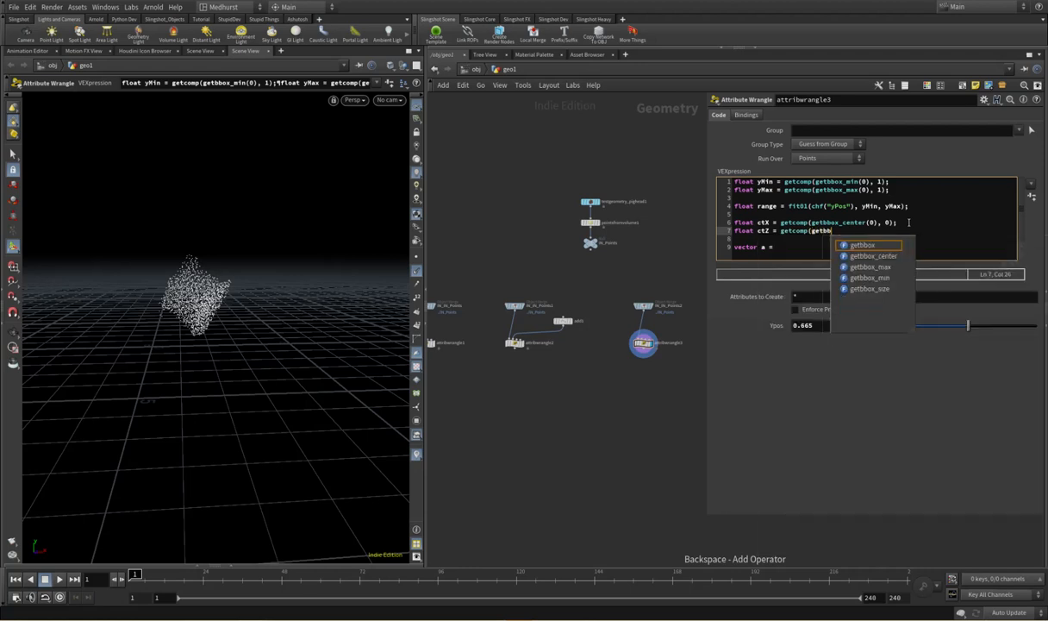
{"action": "type", "text": "getbbox_center(0"}
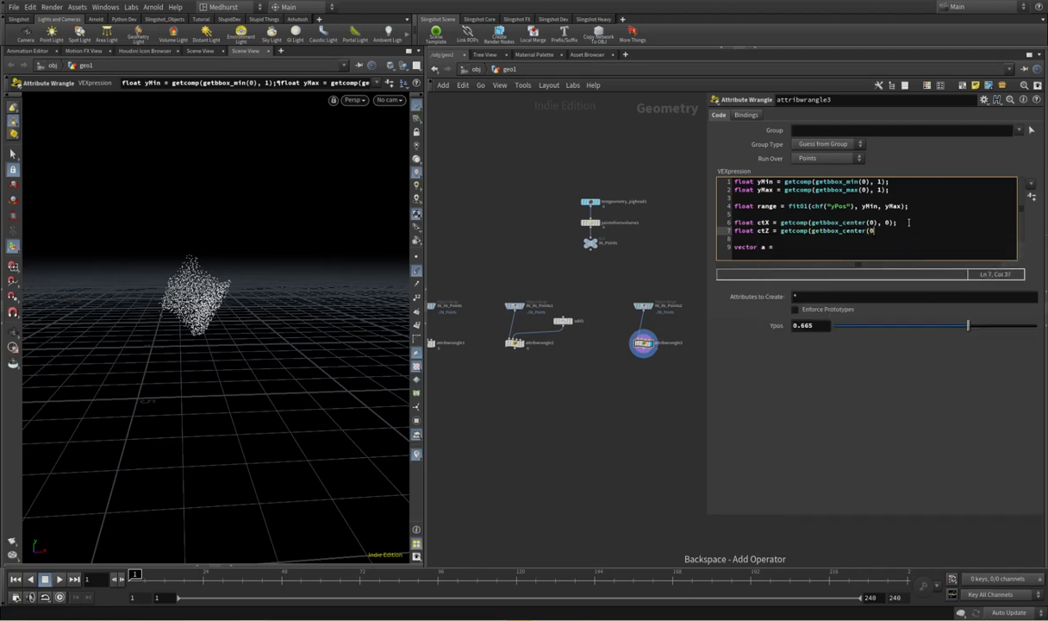
{"action": "type", "text": ", 2);"}
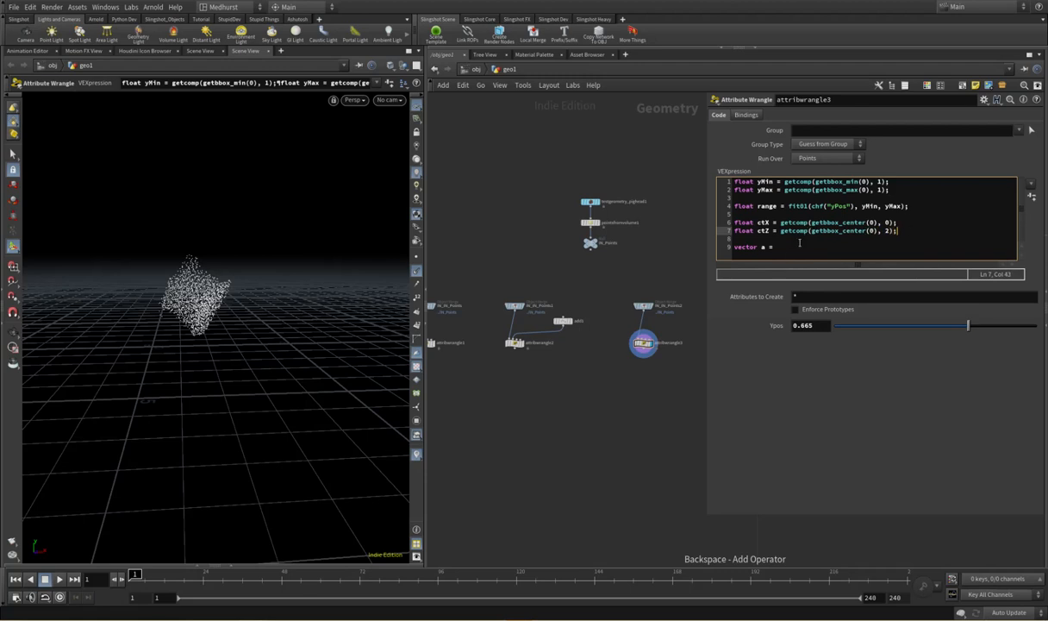
{"action": "type", "text": "set"}
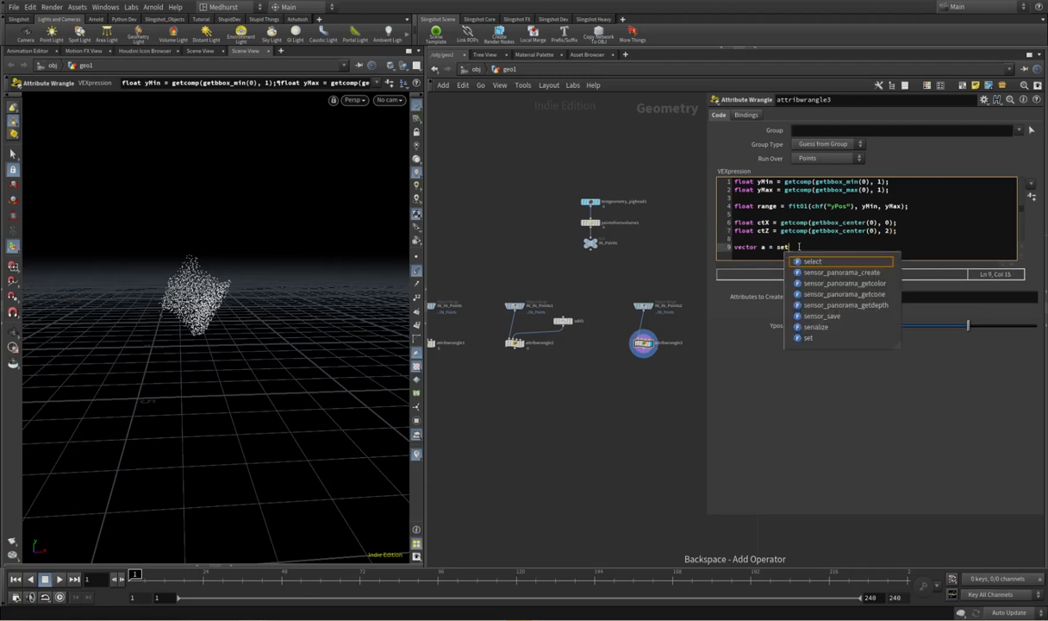
- Finish vector a = set(ctX, range, ctZ); and @N = normalize(@P - a);
{"action": "type", "text": "(ctX,"}
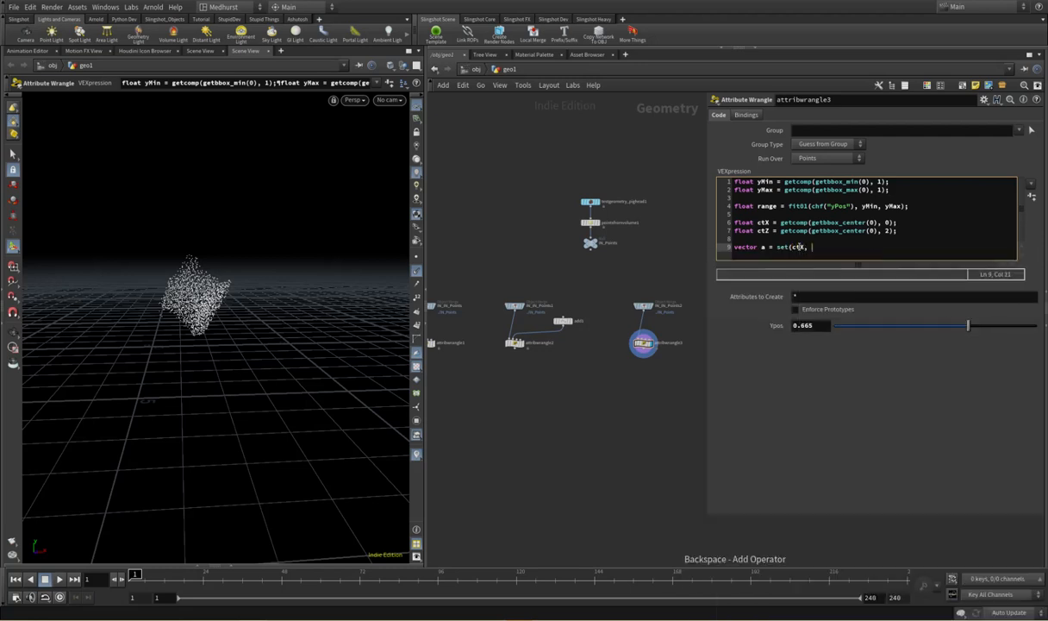
{"action": "type", "text": "raM"}
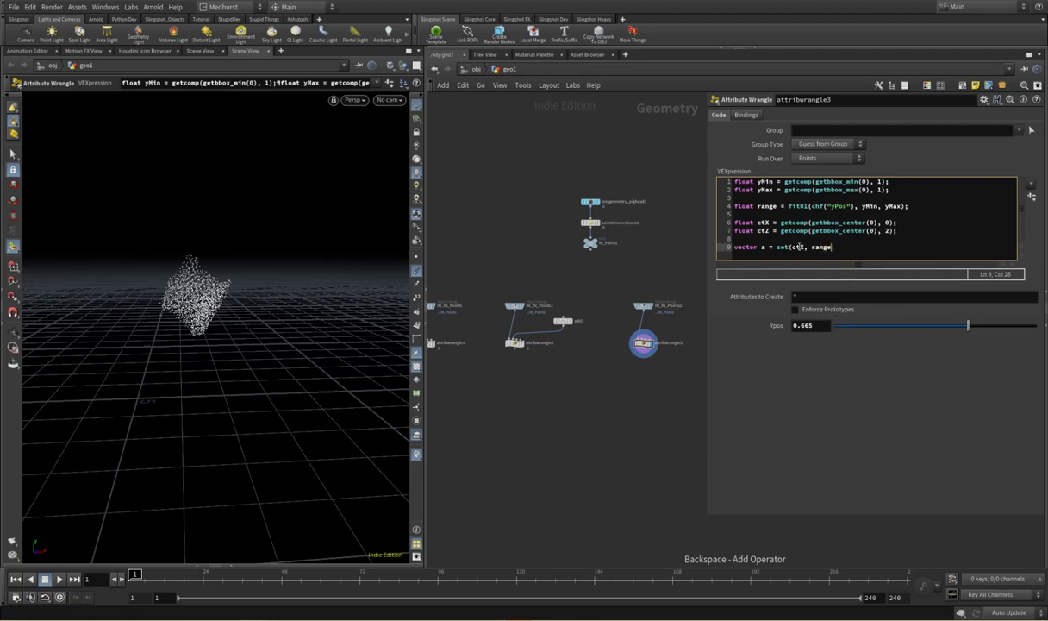
{"action": "type", "text": ", ctZ)"}
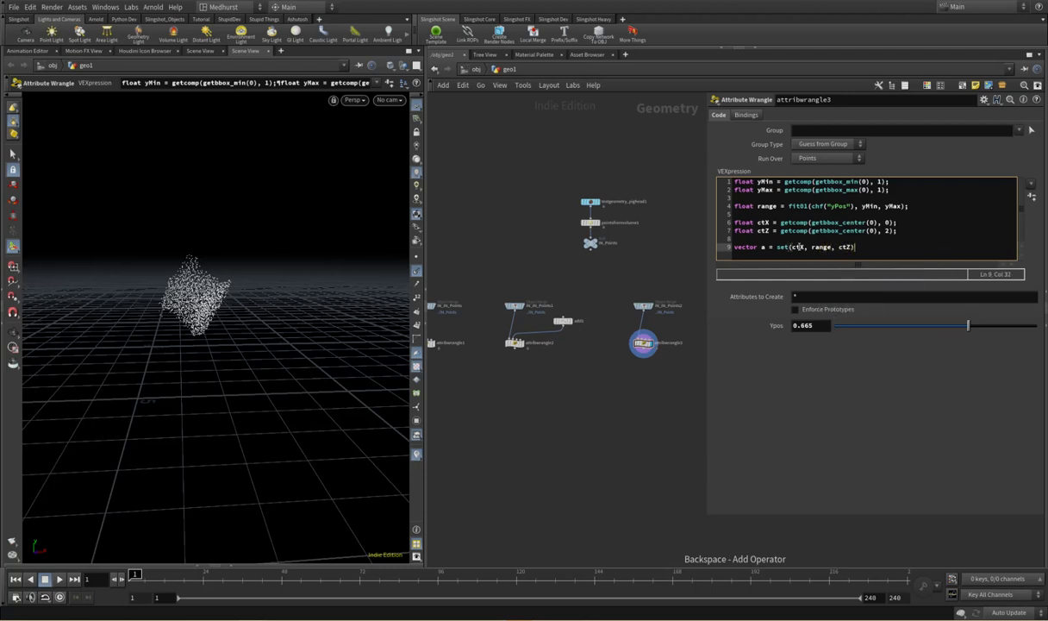
{"action": "type", "text": "@N = normalize( @P"}
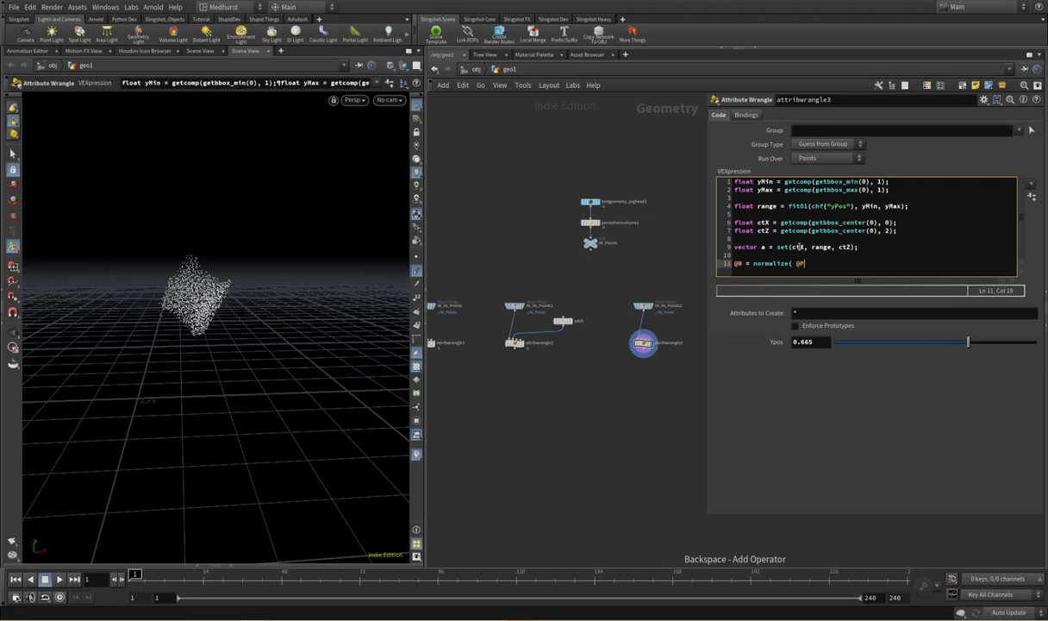
{"action": "type", "text": "- a);"}
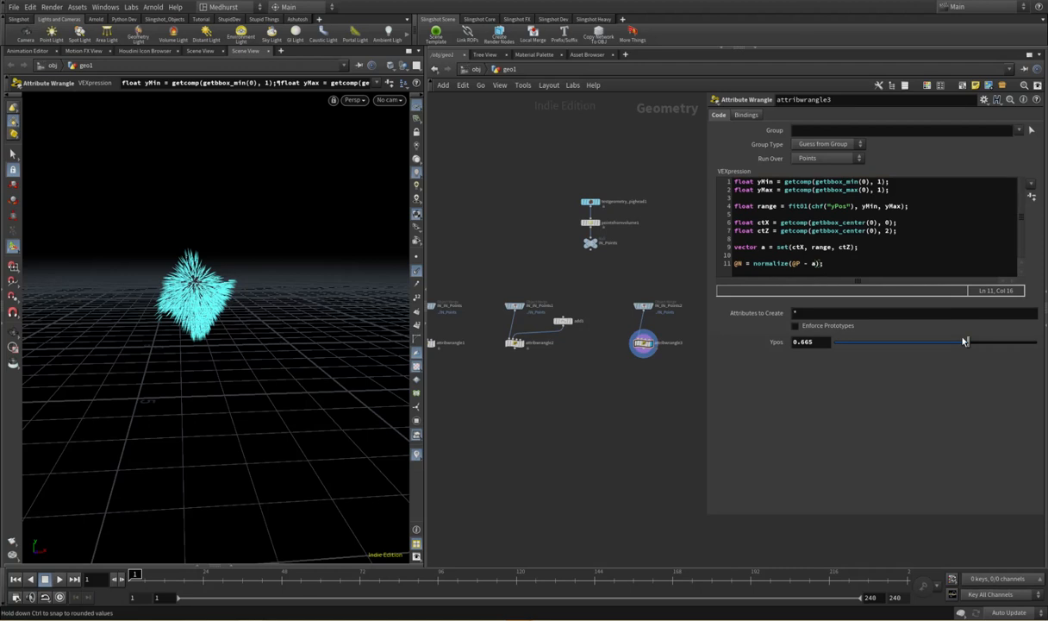
- Sweep Ypos from 0 up through 0.28, 0.39 and 0.6, settling near 0.54
{"action": "left_click_drag", "start_coordinate": [964, 342], "coordinate": [844, 342]}
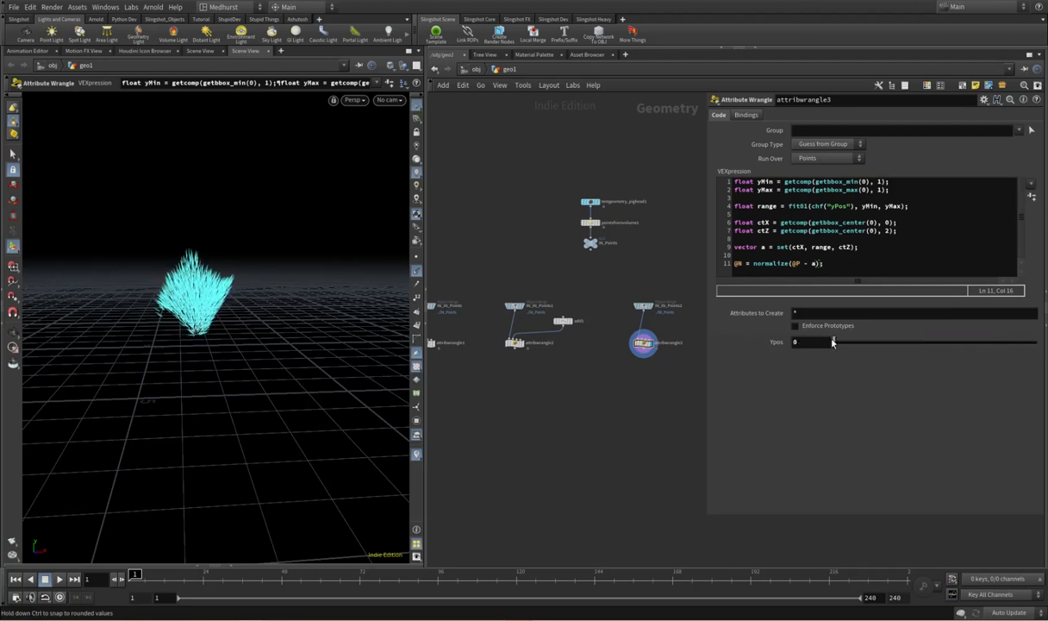
{"action": "left_click_drag", "start_coordinate": [832, 341], "coordinate": [892, 341]}
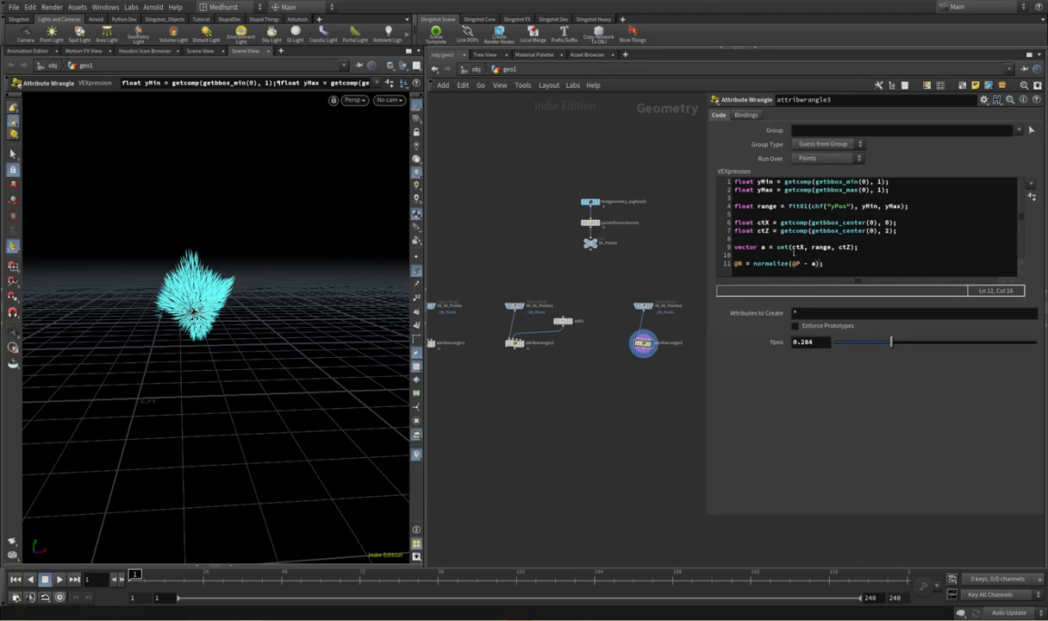
{"action": "left_click_drag", "start_coordinate": [892, 342], "coordinate": [1017, 342]}
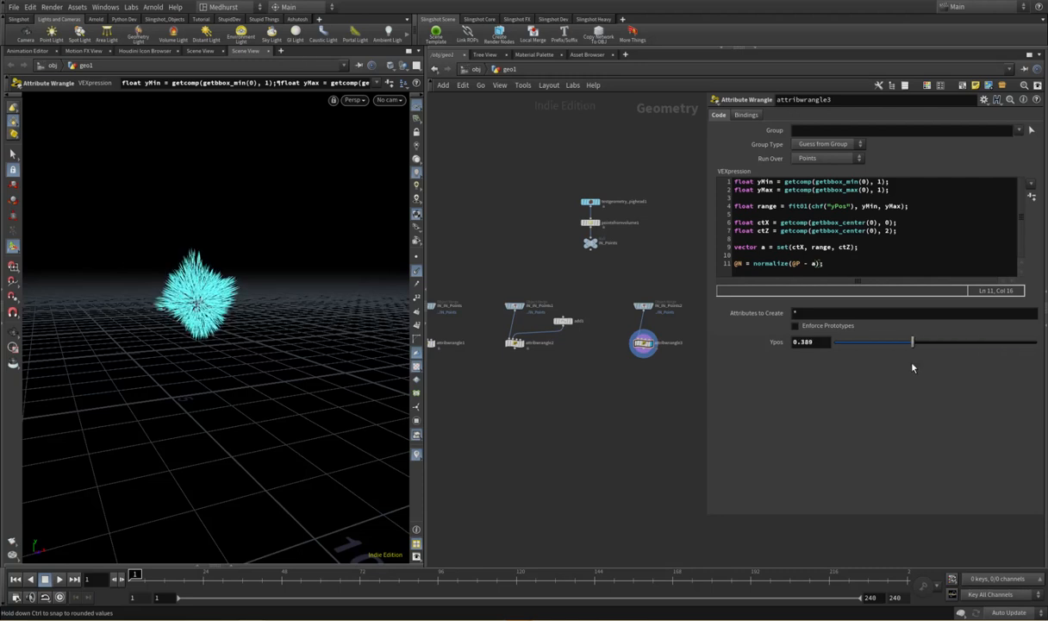
{"action": "left_click_drag", "start_coordinate": [913, 341], "coordinate": [953, 342]}
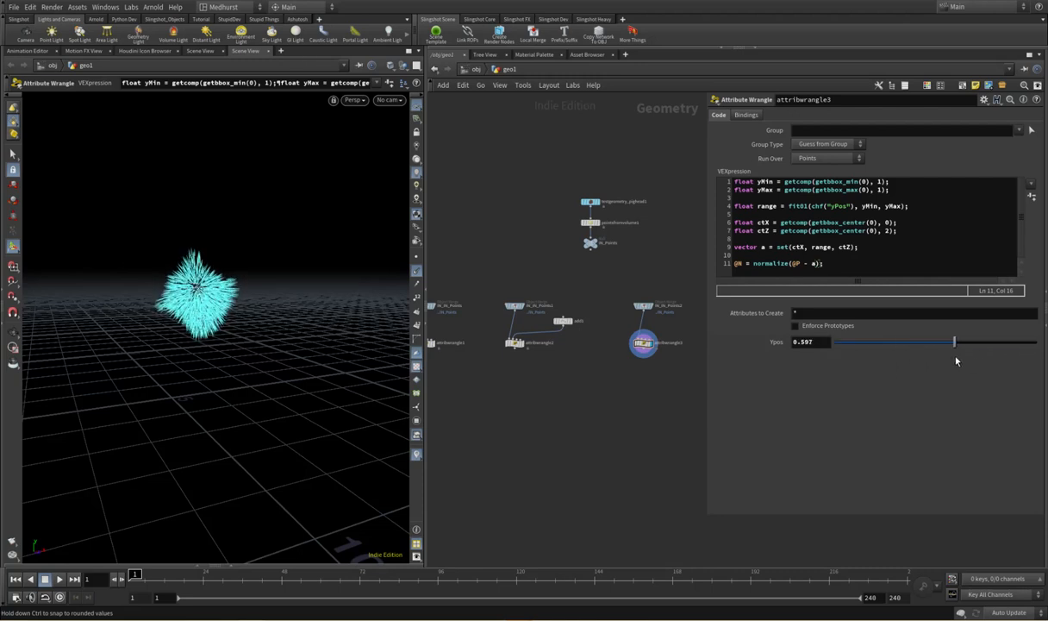
{"action": "left_click_drag", "start_coordinate": [955, 343], "coordinate": [936, 342]}
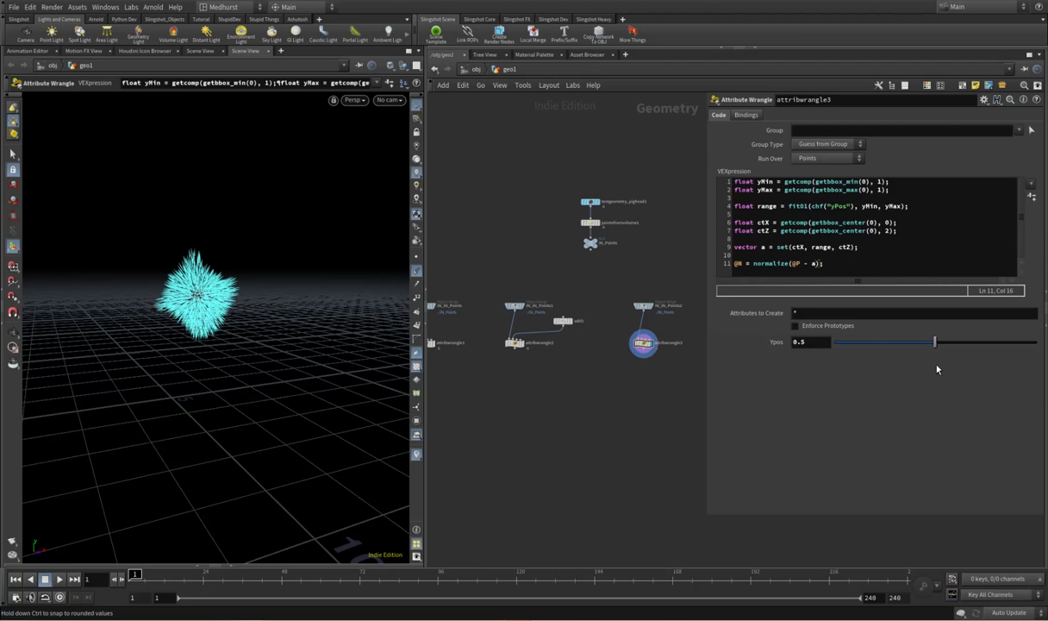
{"action": "left_click_drag", "start_coordinate": [934, 341], "coordinate": [941, 341]}
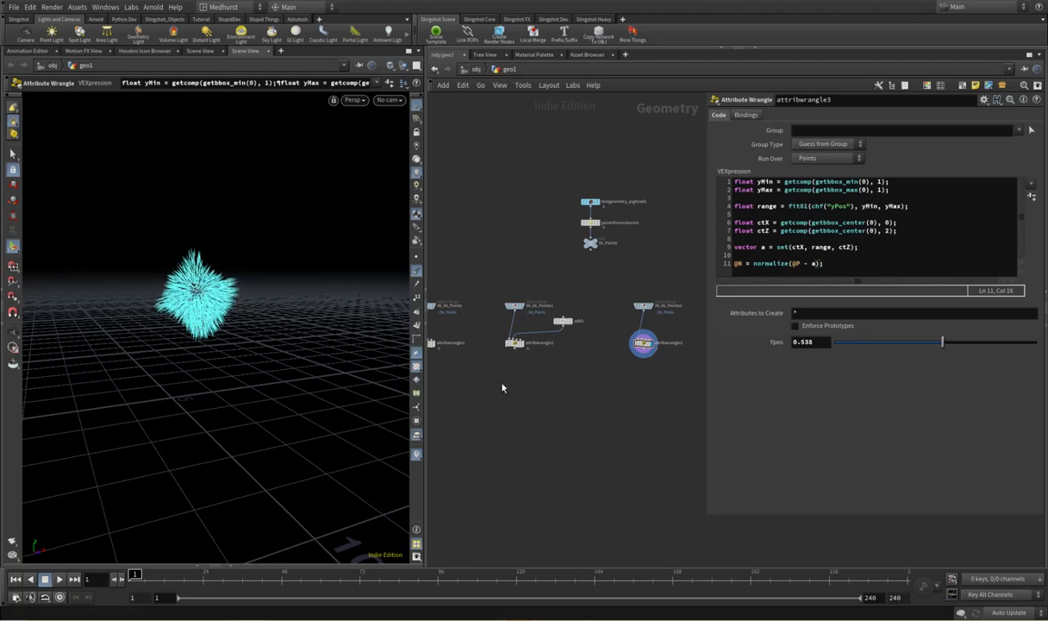